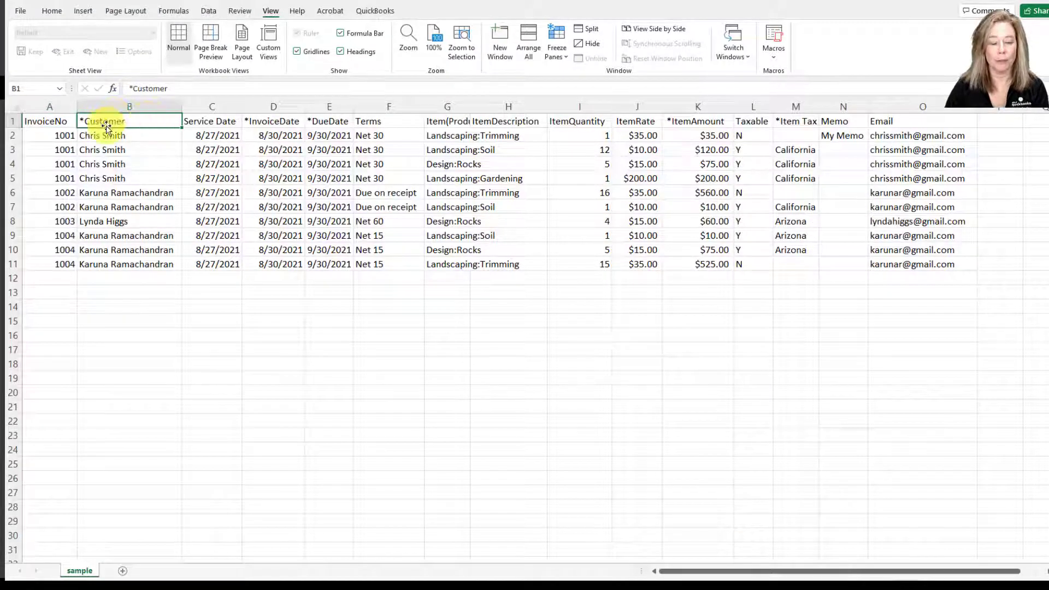
Step: Select the InvoiceNo column and the rows of invoice 1001
{"action": "left_click", "coordinate": [49, 120]}
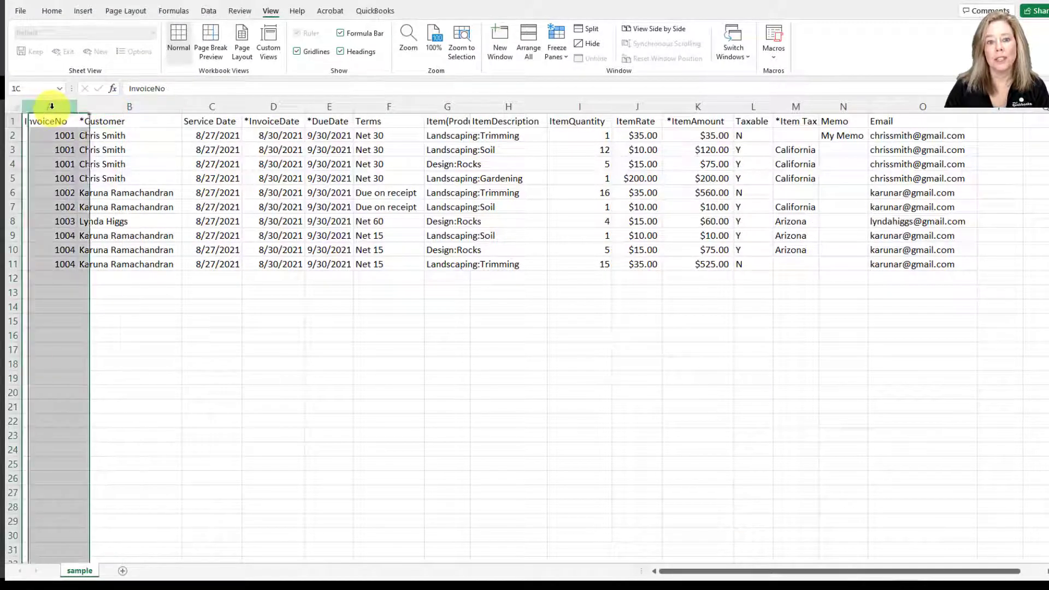
{"action": "left_click", "coordinate": [45, 121]}
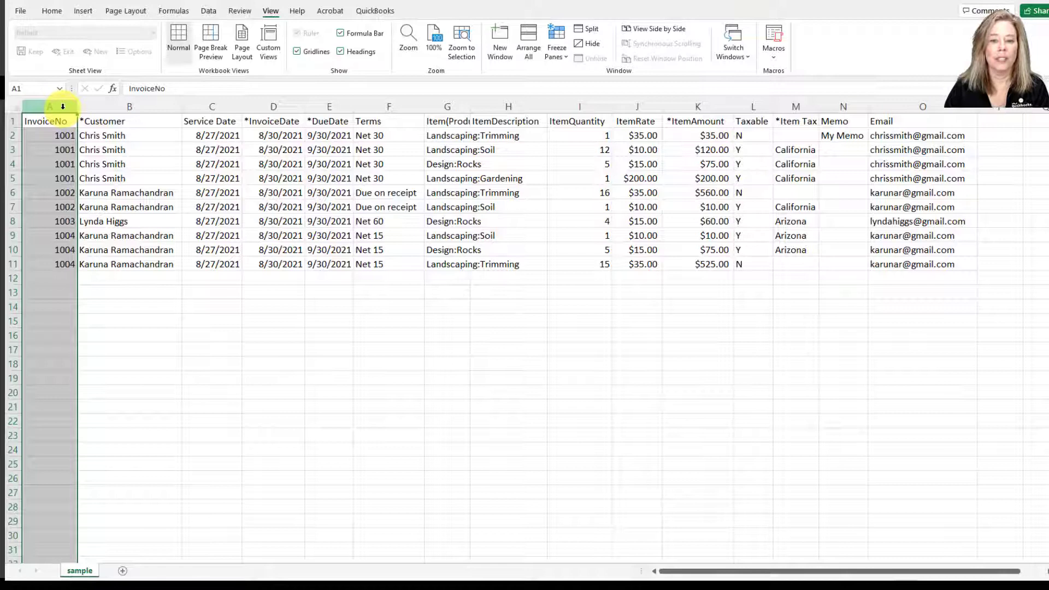
{"action": "left_click", "coordinate": [65, 135]}
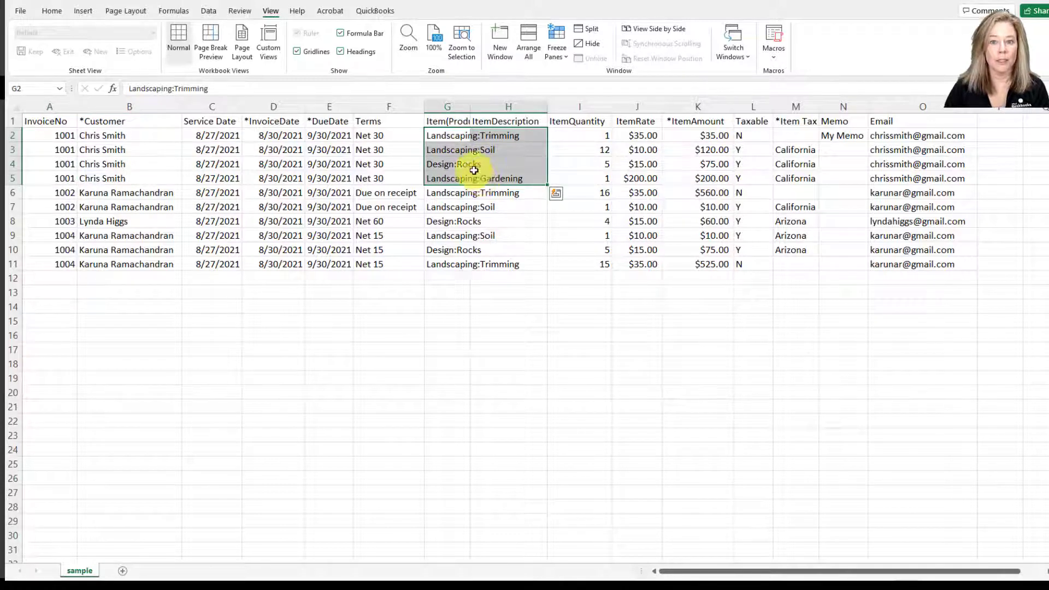
{"action": "left_click", "coordinate": [50, 135]}
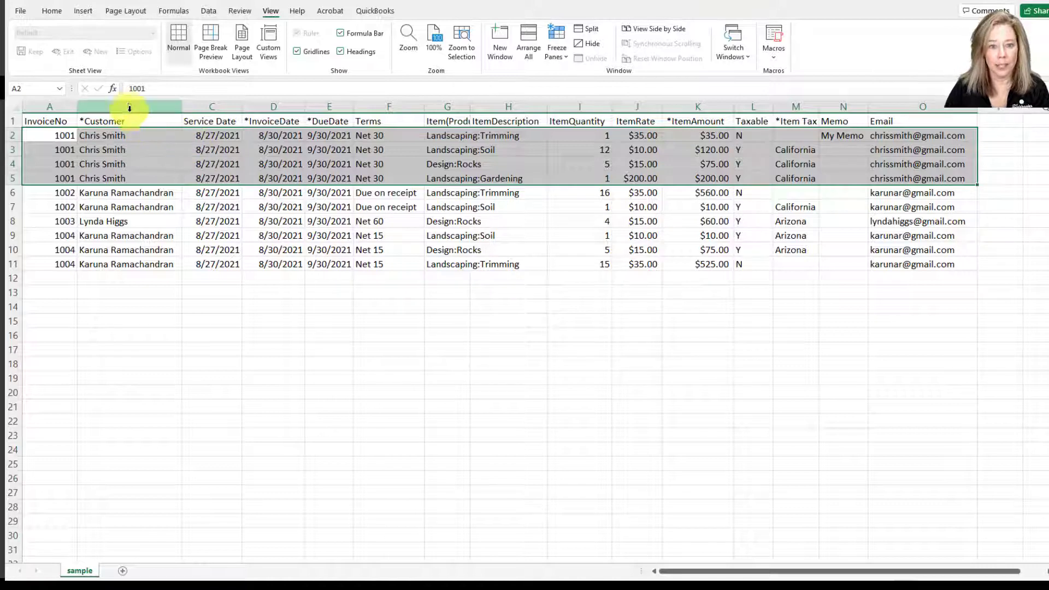
Step: Select the Customer, InvoiceDate and Terms columns, then autofit the Item column width
{"action": "left_click", "coordinate": [129, 107]}
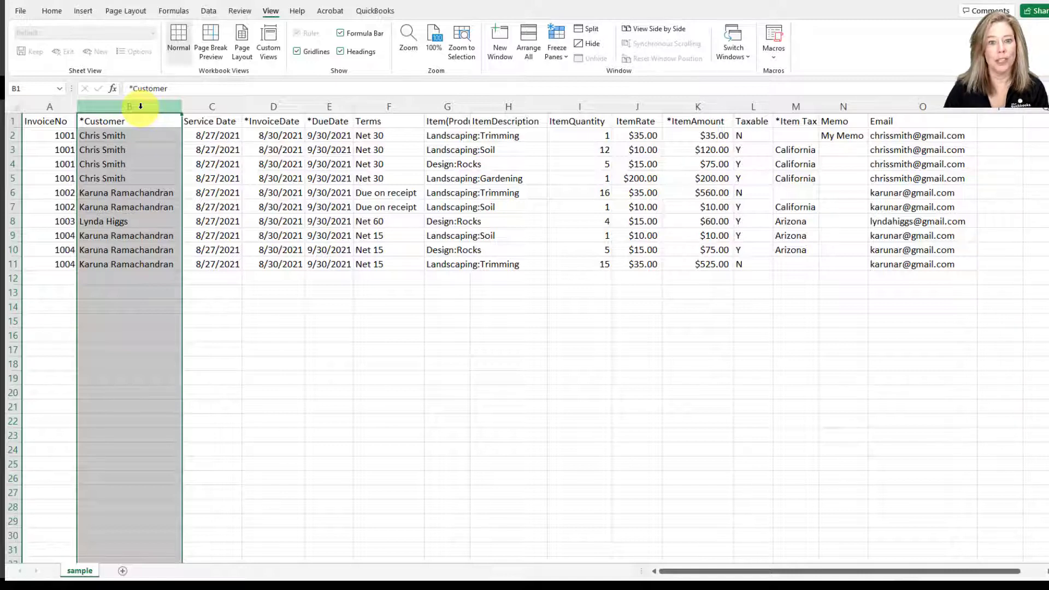
{"action": "mouse_move", "coordinate": [182, 105]}
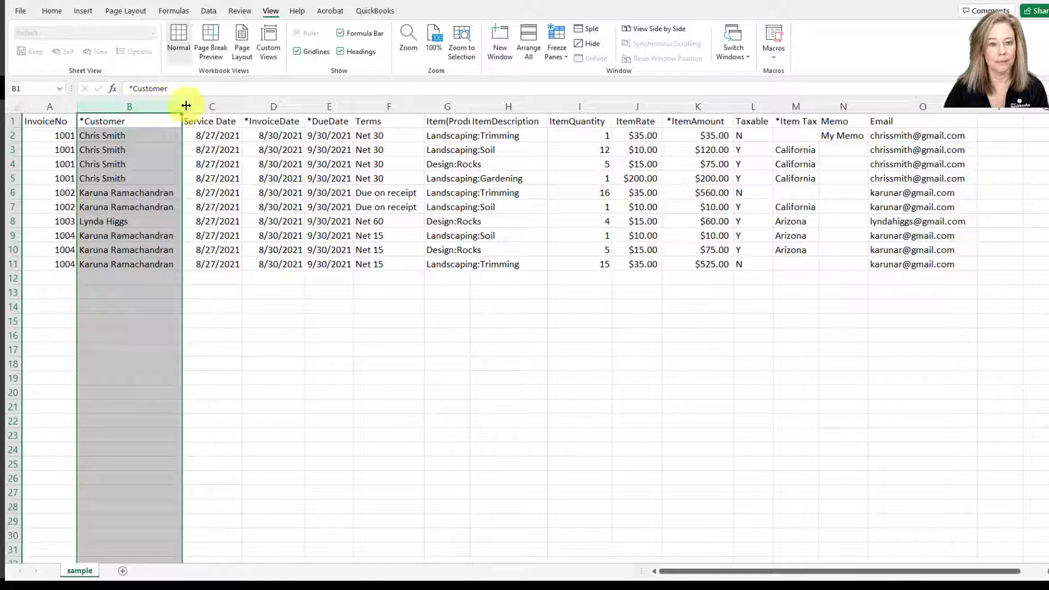
{"action": "left_click", "coordinate": [211, 107]}
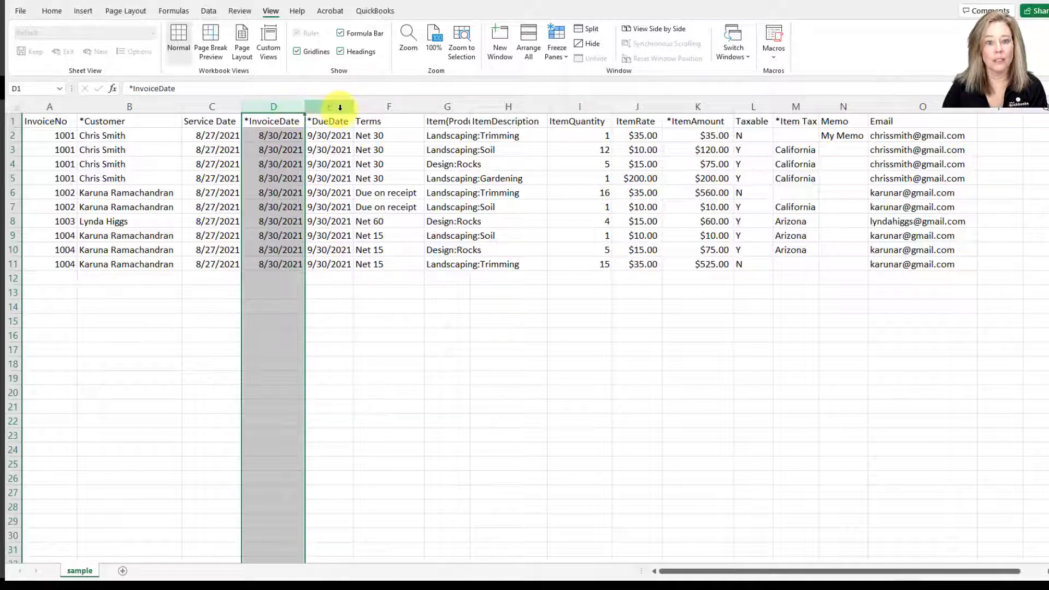
{"action": "left_click", "coordinate": [328, 106]}
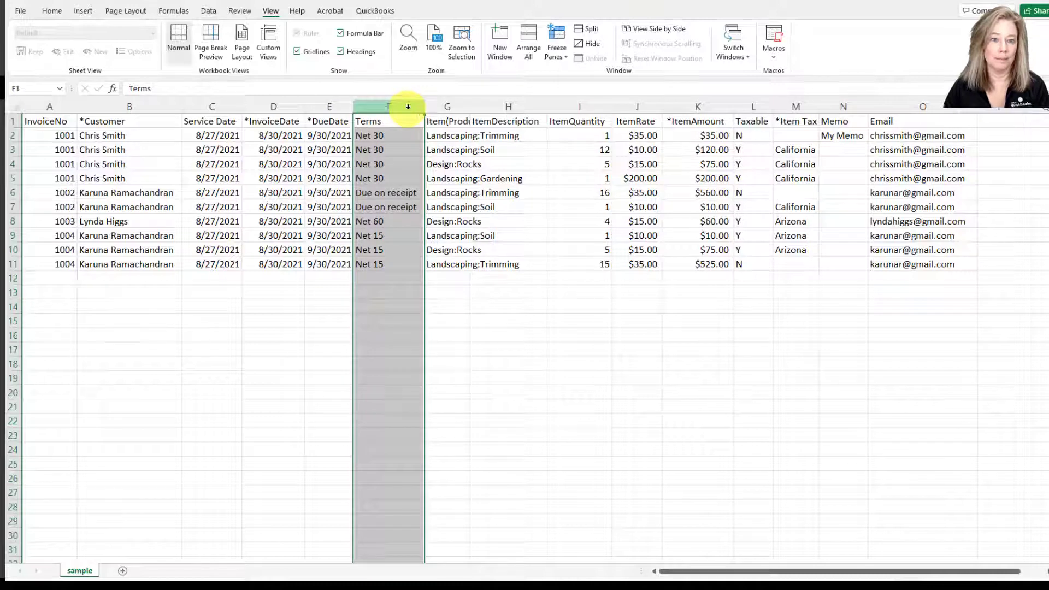
{"action": "left_click", "coordinate": [446, 122]}
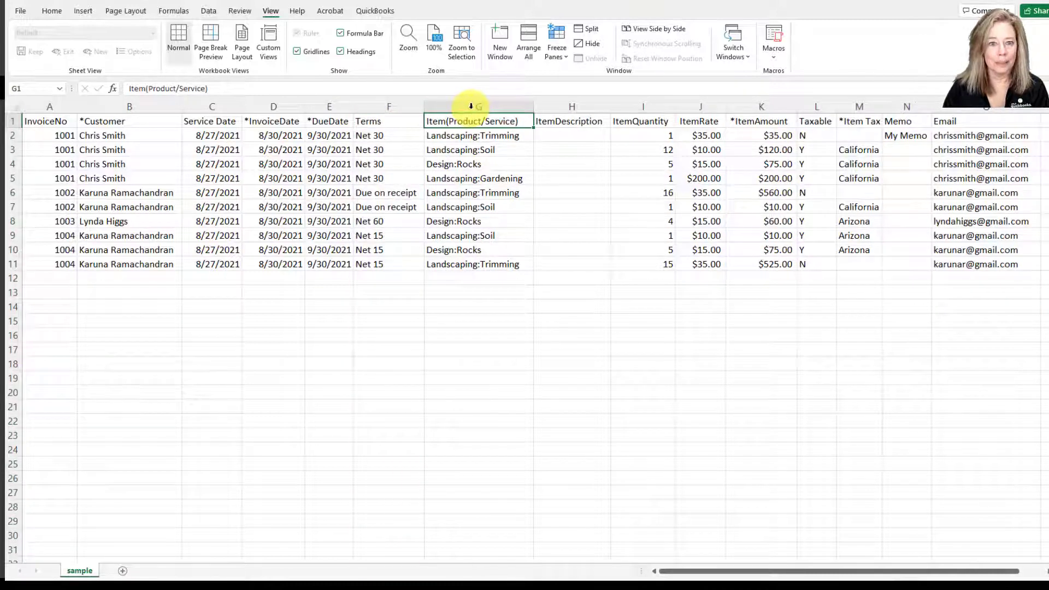
{"action": "left_click", "coordinate": [472, 135]}
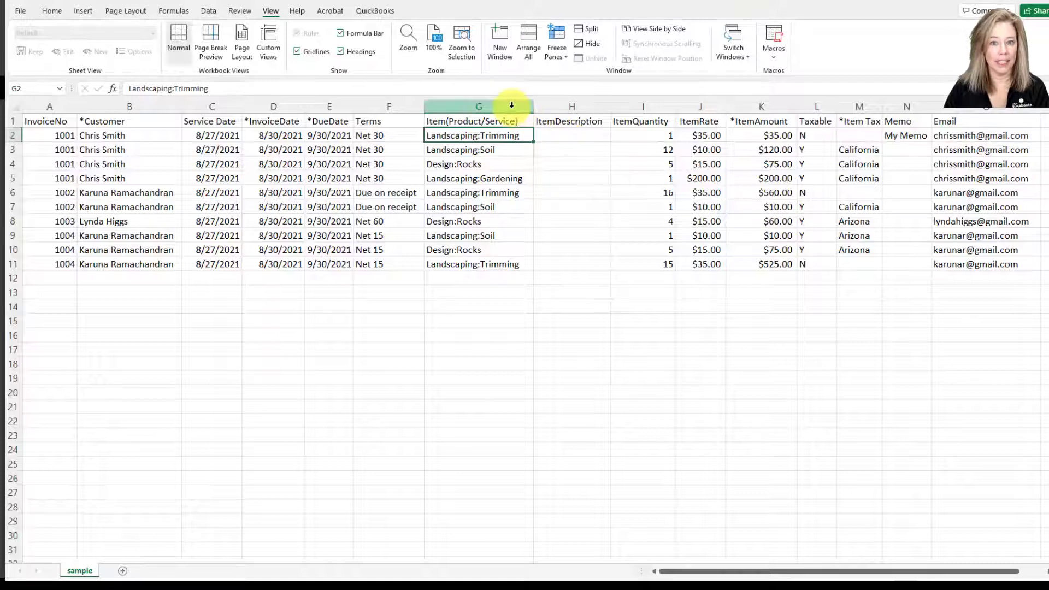
{"action": "left_click", "coordinate": [478, 107]}
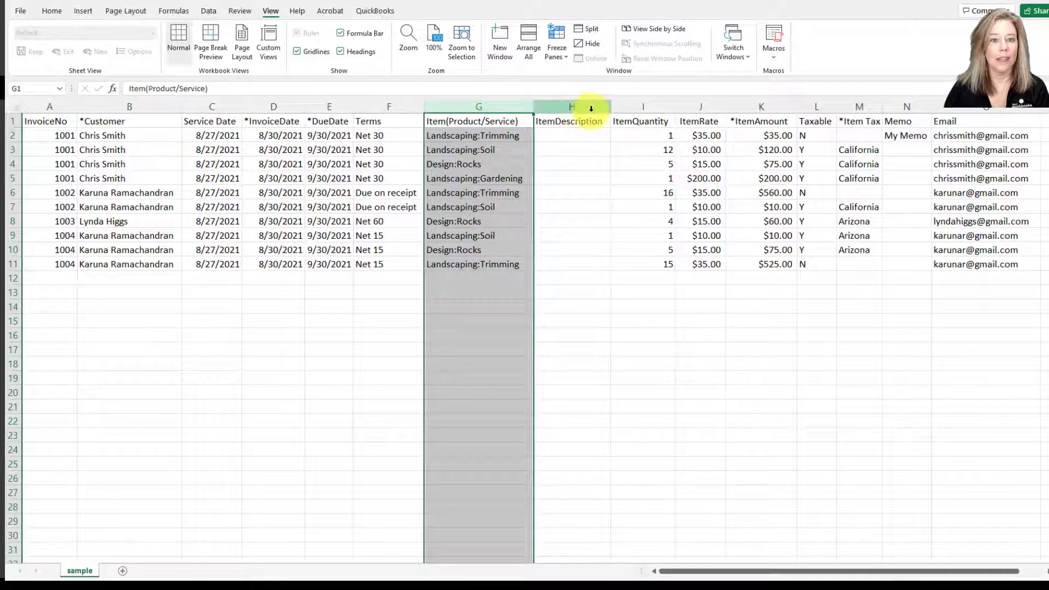
{"action": "left_click", "coordinate": [570, 106]}
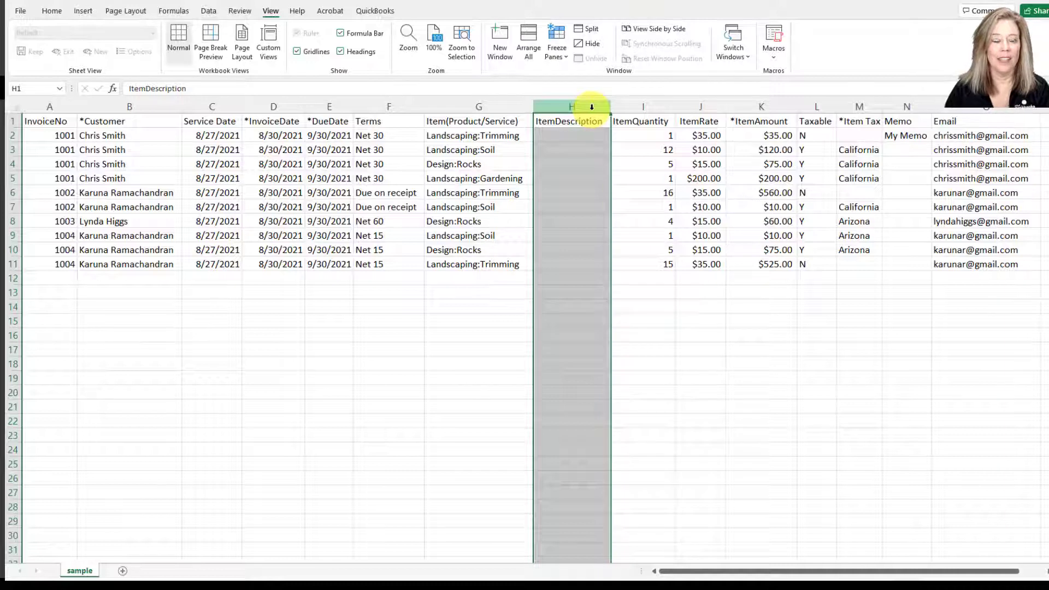
{"action": "left_click", "coordinate": [640, 106]}
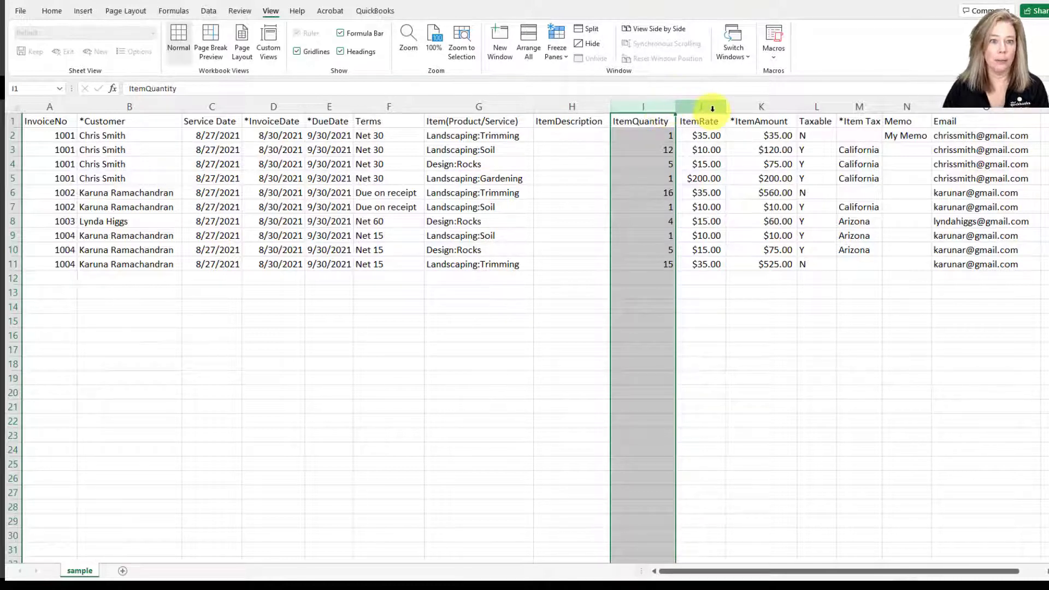
{"action": "left_click", "coordinate": [700, 107]}
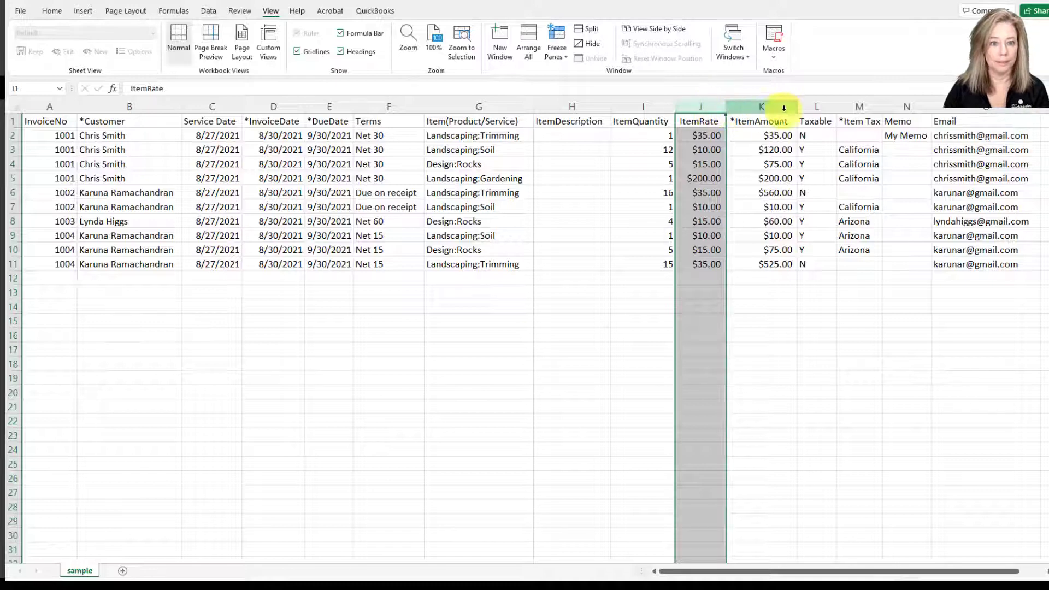
{"action": "left_click", "coordinate": [761, 107]}
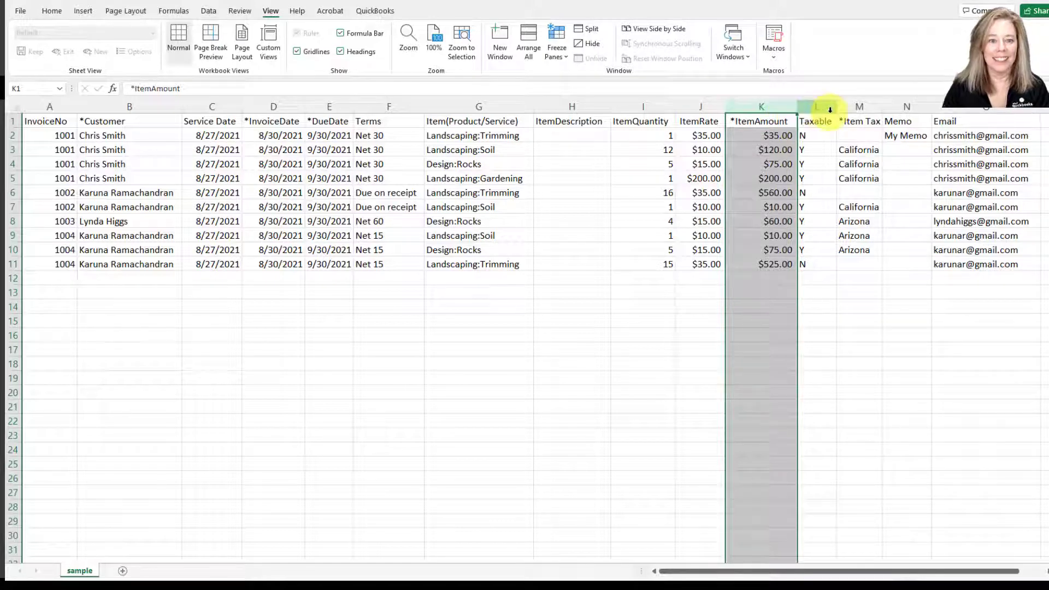
{"action": "left_click", "coordinate": [816, 107]}
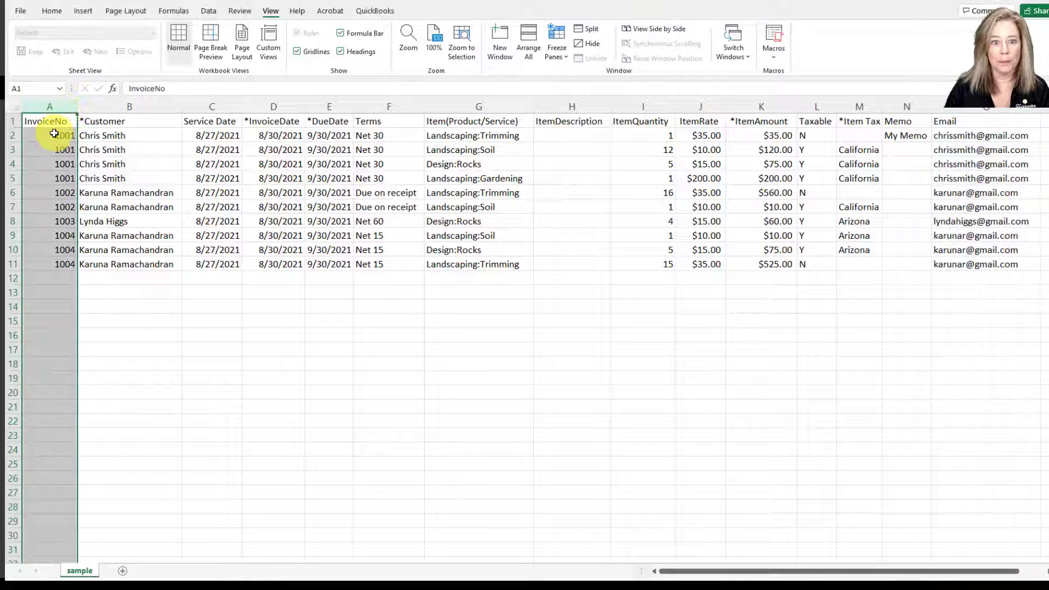
Step: Select invoice 1001's rows and the Item Tax cell, comparing with the QBO Template workbook
{"action": "left_click_drag", "start_coordinate": [48, 135], "coordinate": [48, 178]}
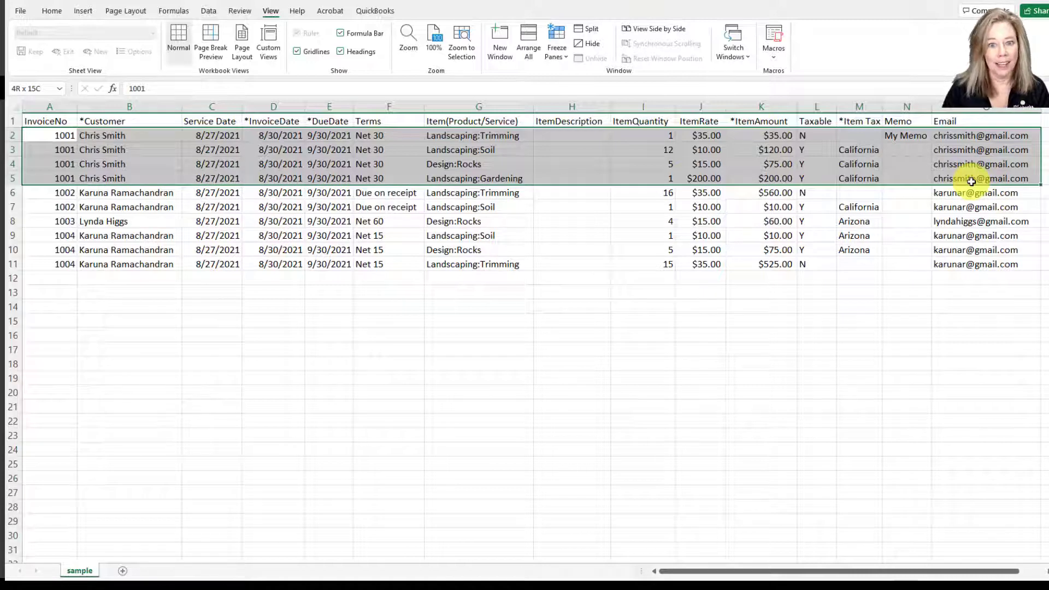
{"action": "left_click", "coordinate": [858, 178]}
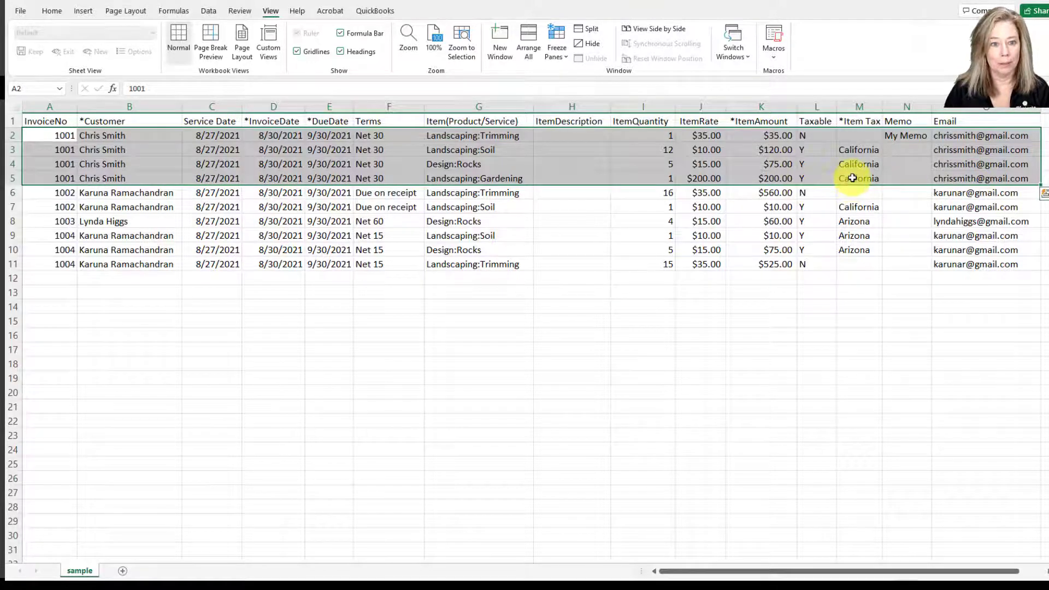
{"action": "left_click", "coordinate": [89, 564]}
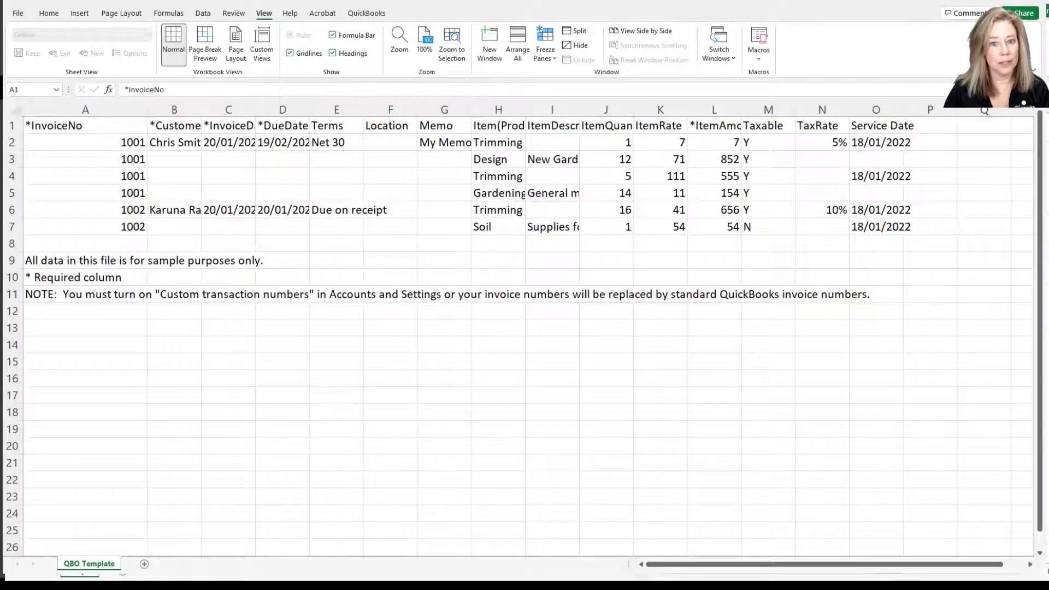
{"action": "left_click", "coordinate": [79, 570]}
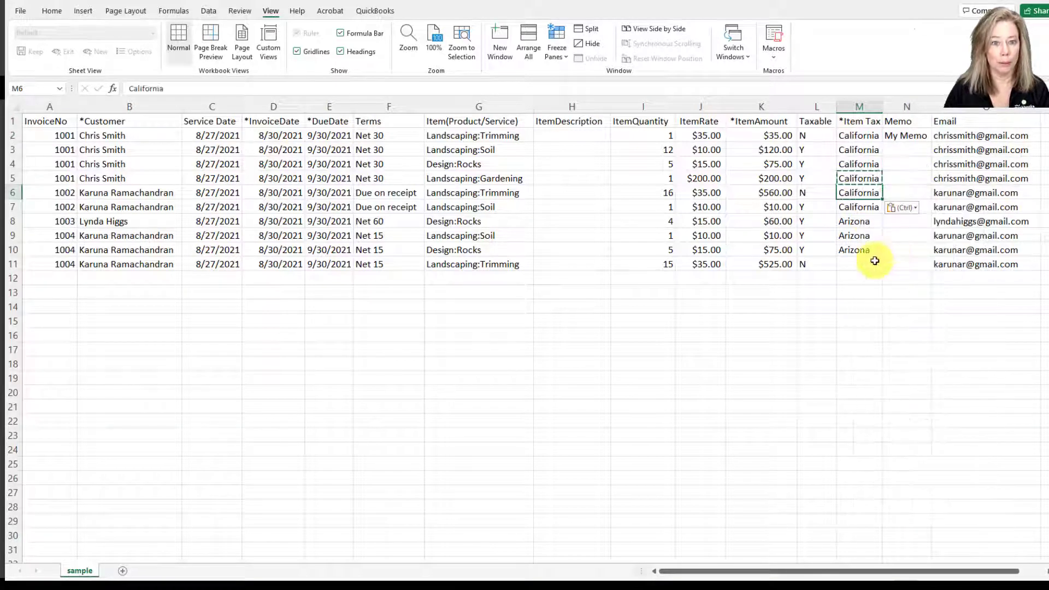
Step: Check the empty Item Tax cell in row 11 and invoice 1001's rows
{"action": "left_click", "coordinate": [858, 250]}
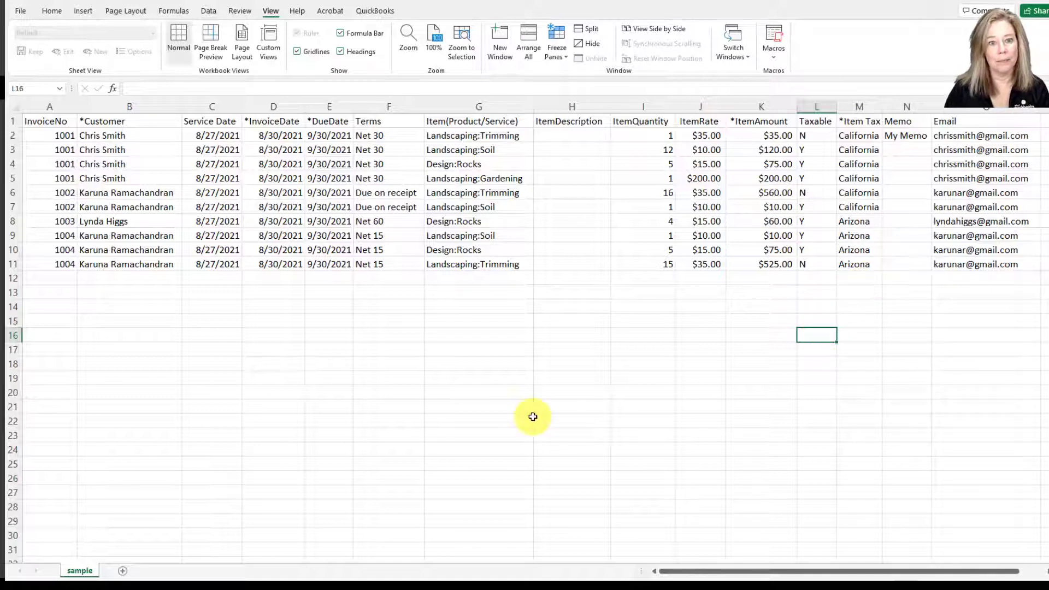
{"action": "mouse_move", "coordinate": [510, 412]}
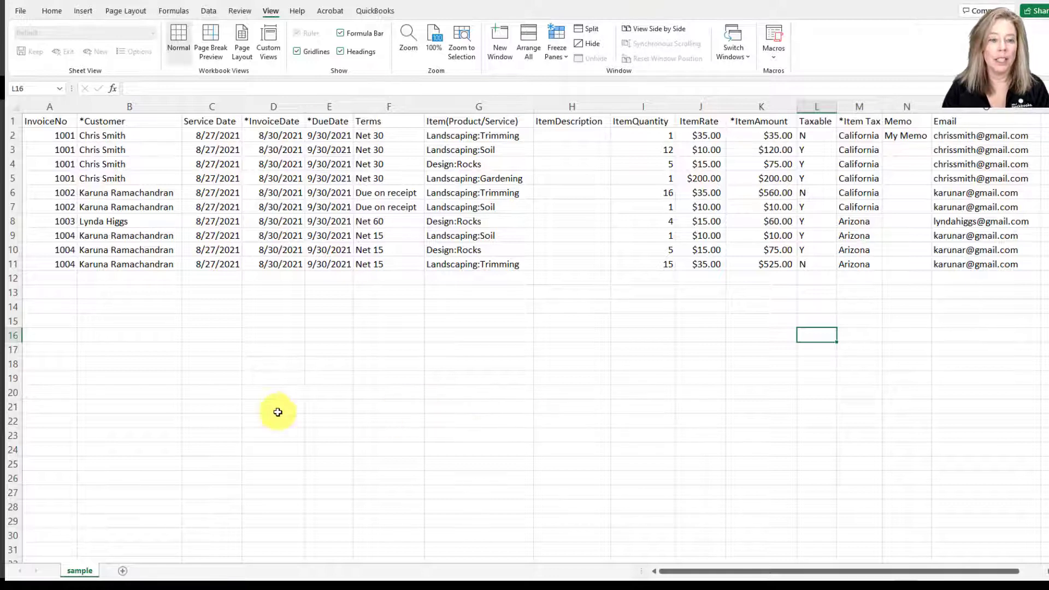
{"action": "mouse_move", "coordinate": [220, 386]}
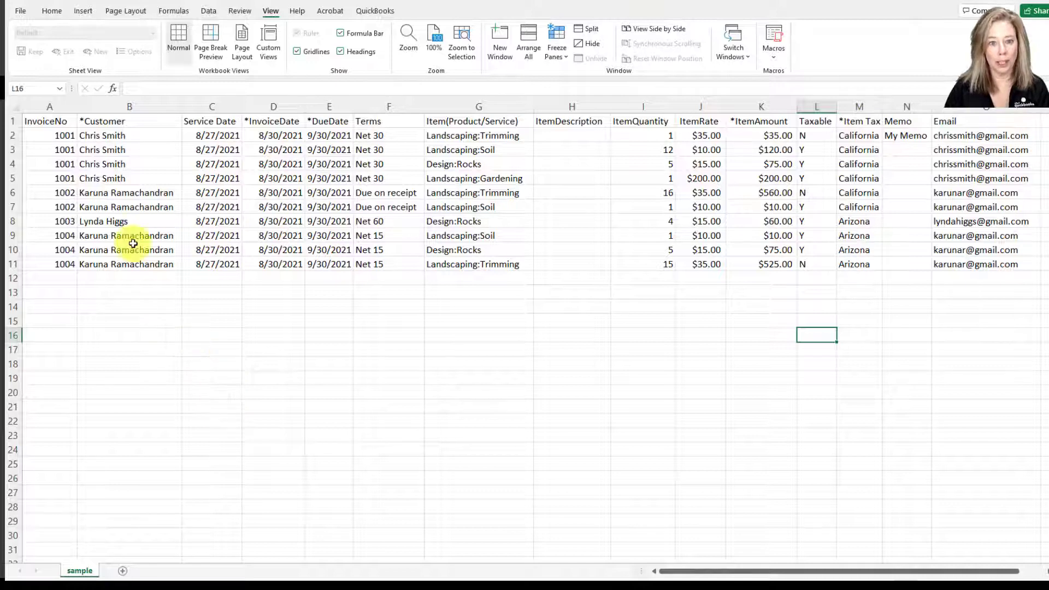
{"action": "left_click", "coordinate": [12, 135]}
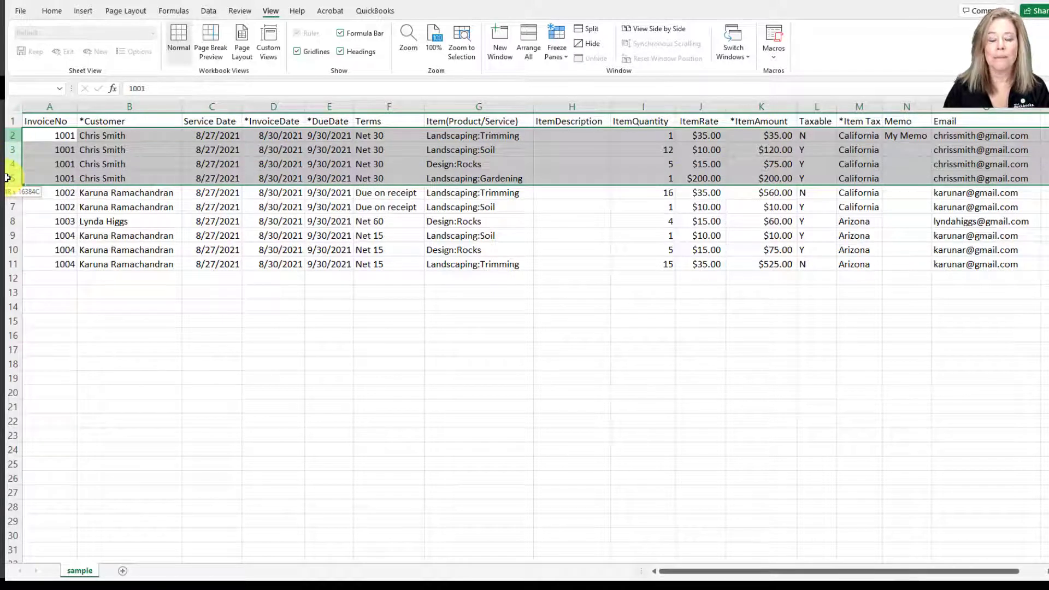
{"action": "left_click", "coordinate": [48, 135]}
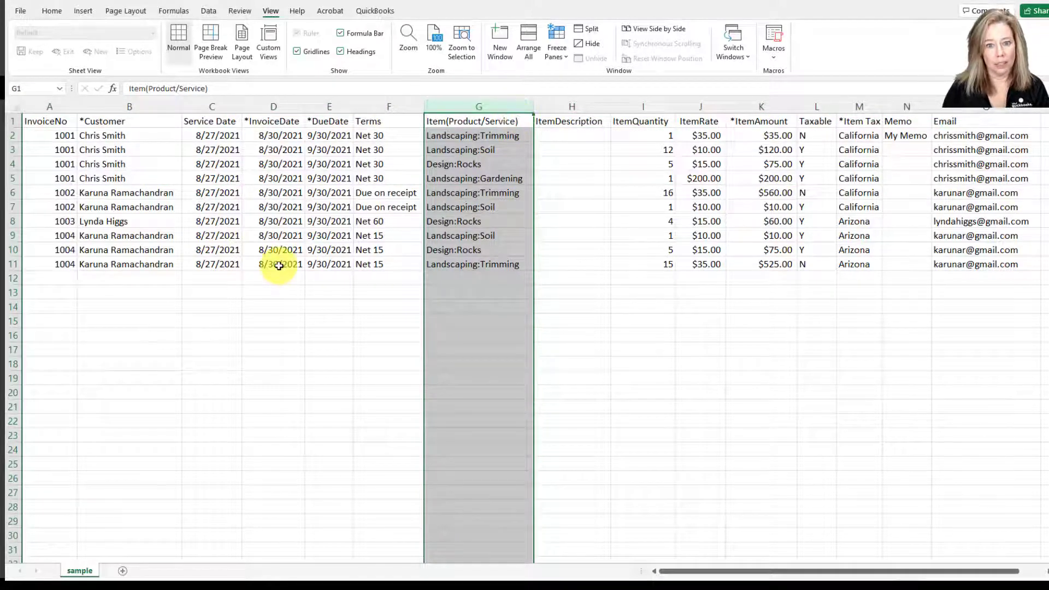
{"action": "left_click", "coordinate": [273, 263]}
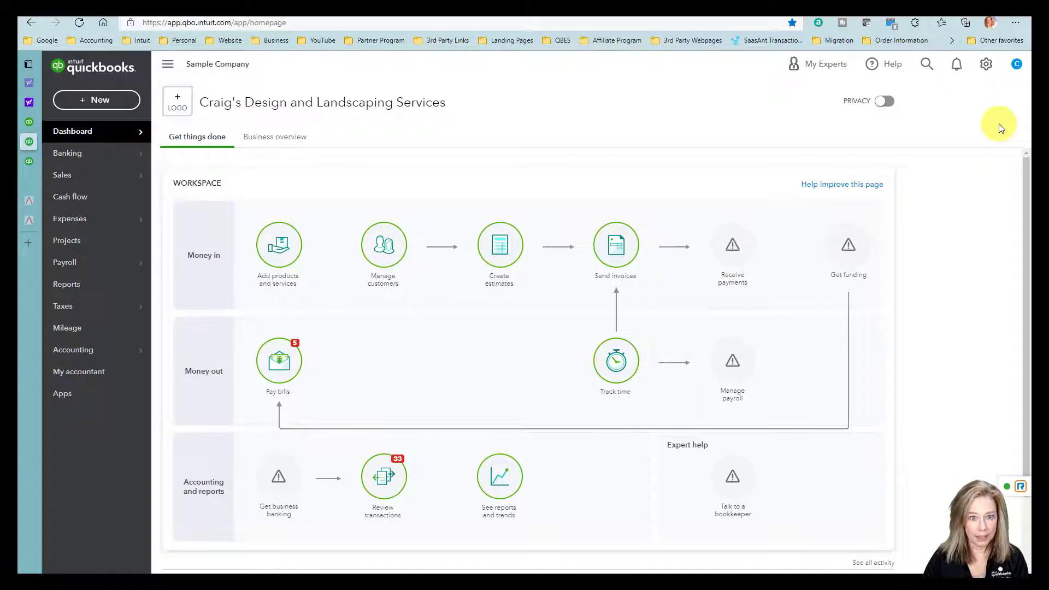
Step: Enable Custom transaction numbers in Account and settings' Sales form content and save
{"action": "left_click", "coordinate": [985, 63]}
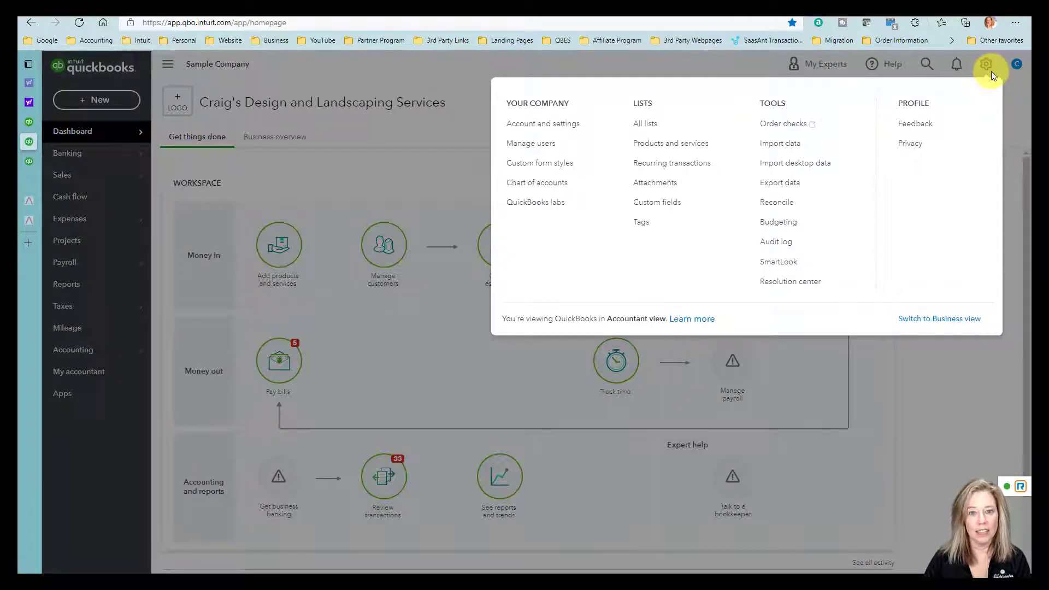
{"action": "mouse_move", "coordinate": [545, 137]}
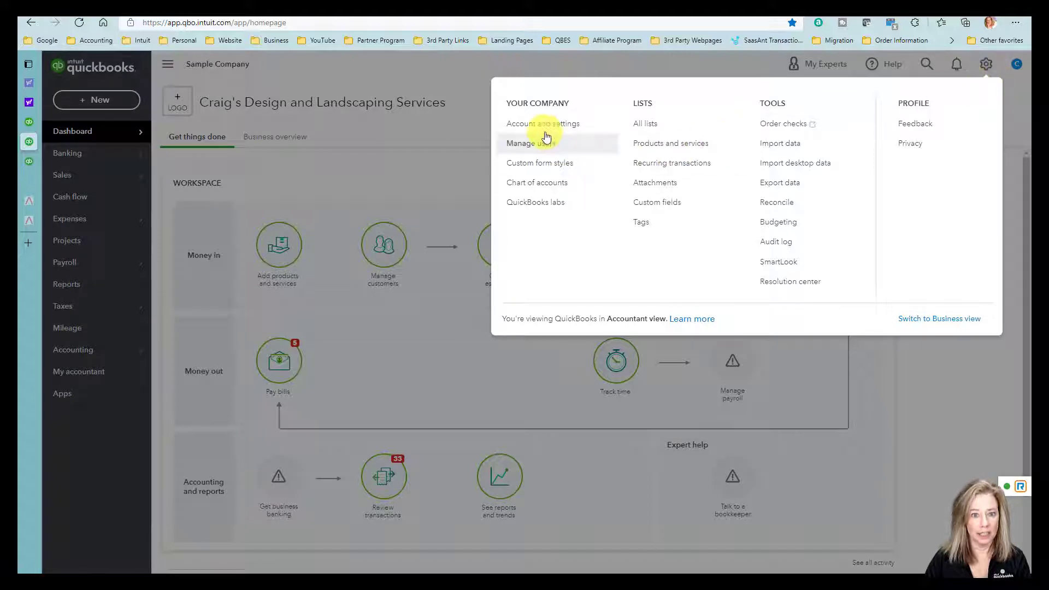
{"action": "left_click", "coordinate": [542, 123]}
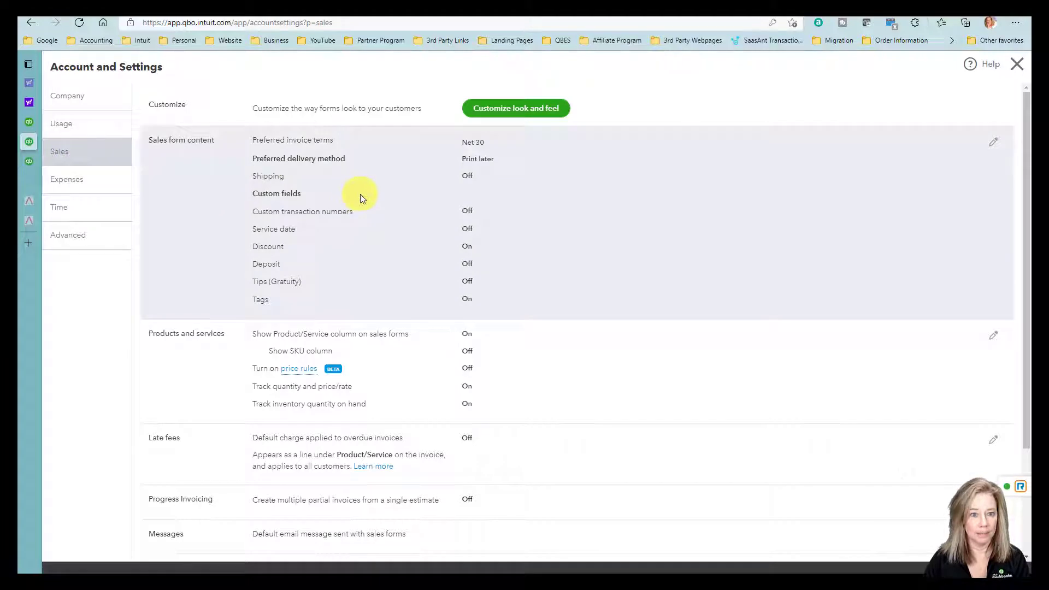
{"action": "mouse_move", "coordinate": [491, 161]}
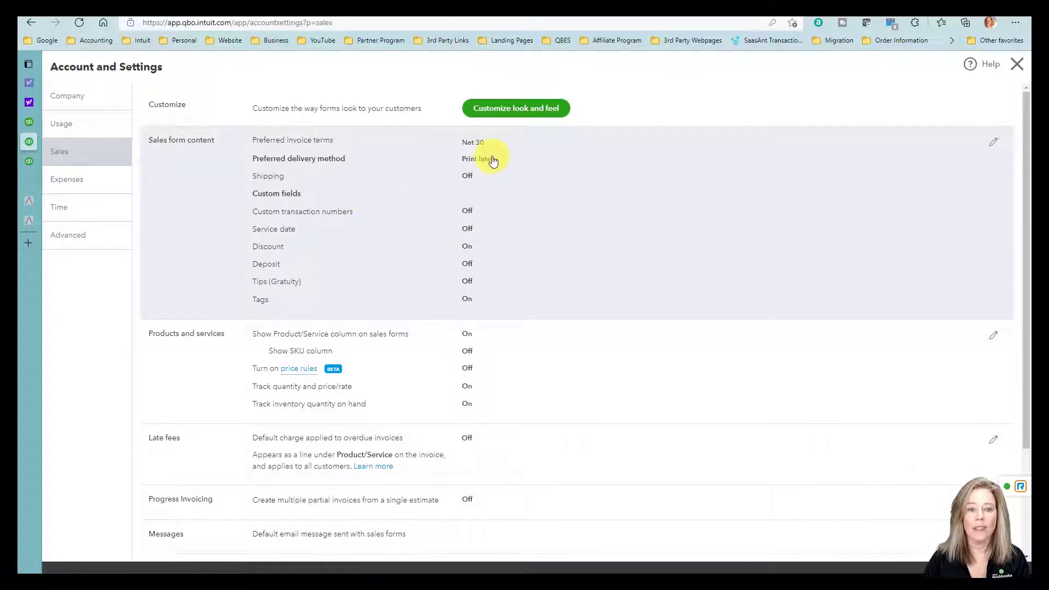
{"action": "mouse_move", "coordinate": [471, 213]}
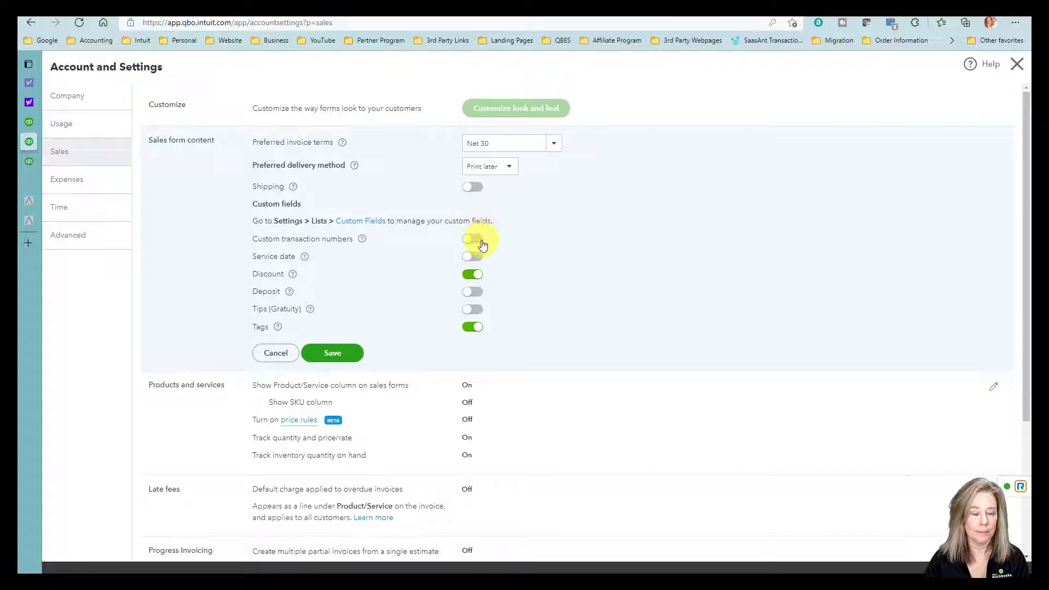
{"action": "left_click", "coordinate": [472, 239]}
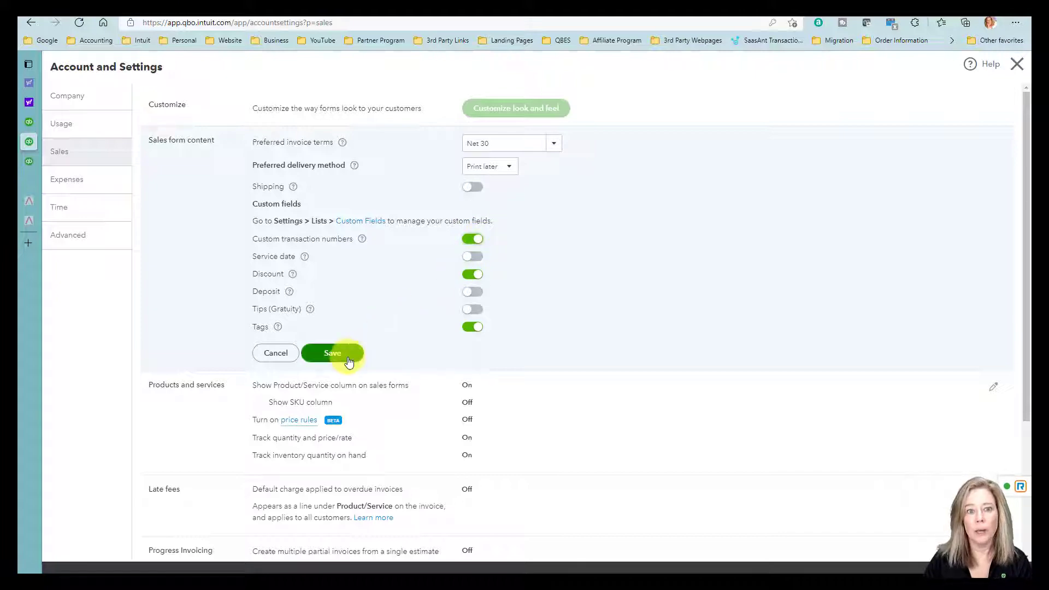
{"action": "left_click", "coordinate": [333, 352]}
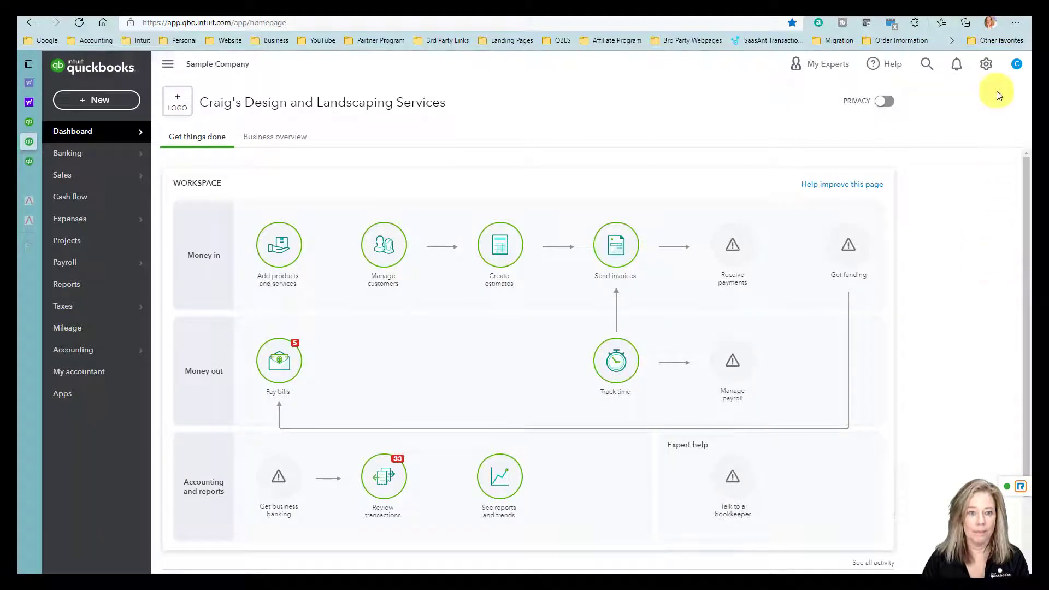
Step: Choose Import data, then Invoices, and browse for the CSV file to upload
{"action": "left_click", "coordinate": [984, 63]}
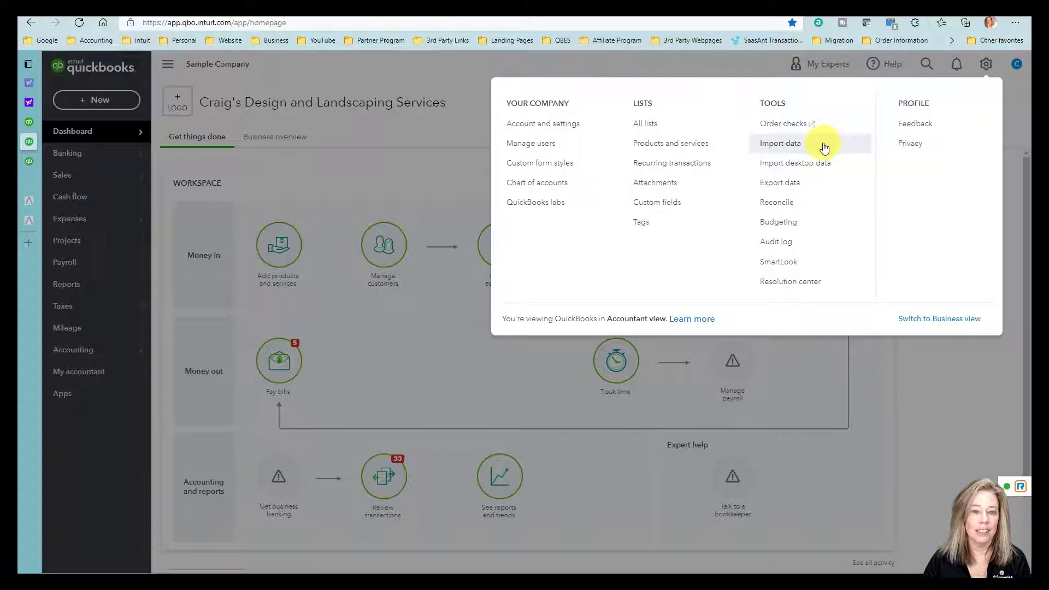
{"action": "left_click", "coordinate": [778, 143]}
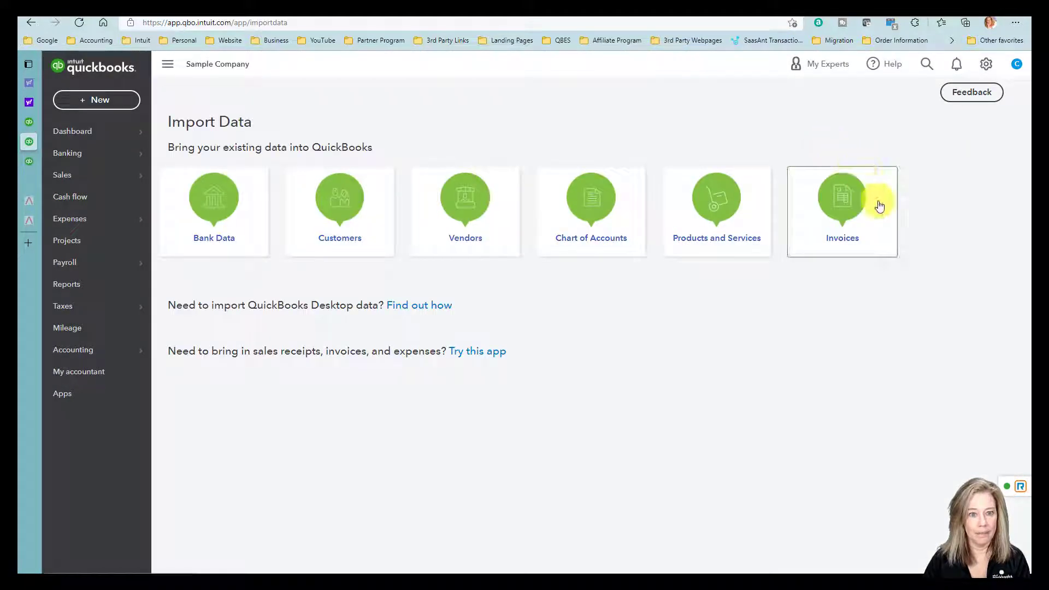
{"action": "left_click", "coordinate": [842, 201]}
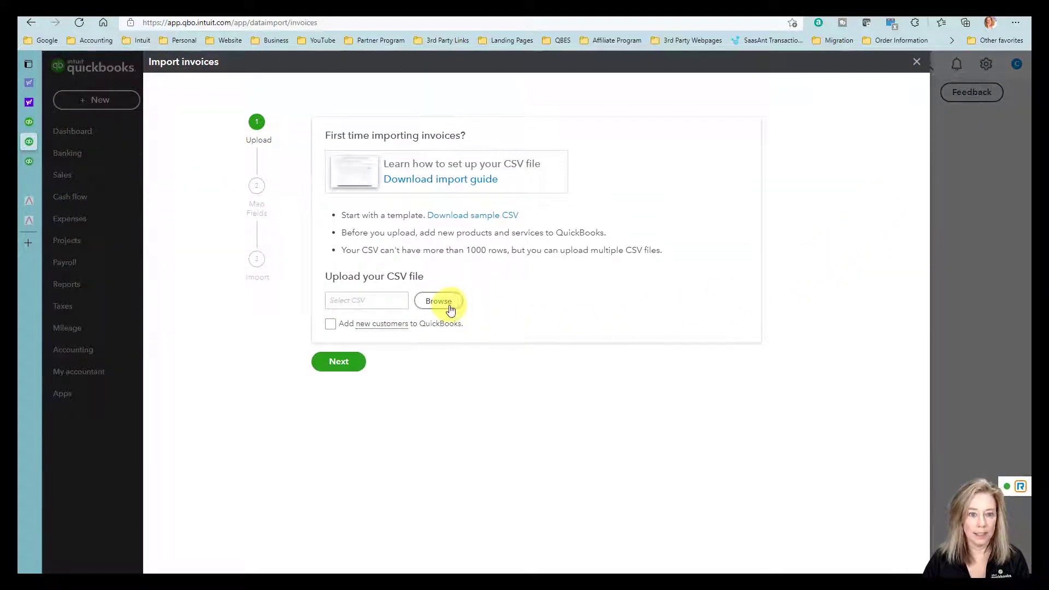
{"action": "mouse_move", "coordinate": [457, 310]}
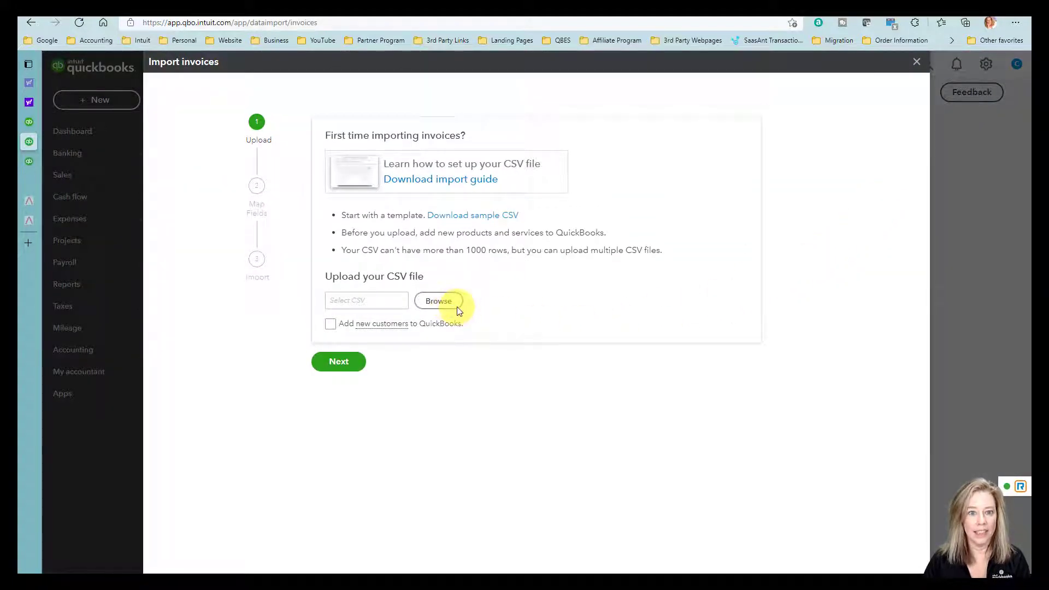
{"action": "left_click", "coordinate": [438, 301]}
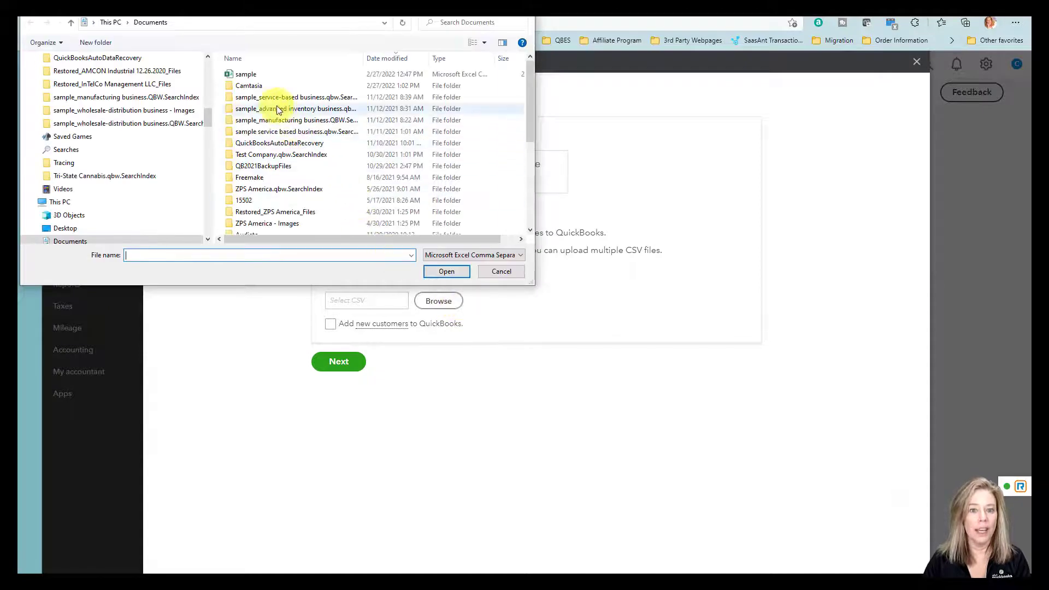
Step: Upload sample.csv, tick Add new customers to QuickBooks, and continue to Map Fields
{"action": "left_click", "coordinate": [445, 271]}
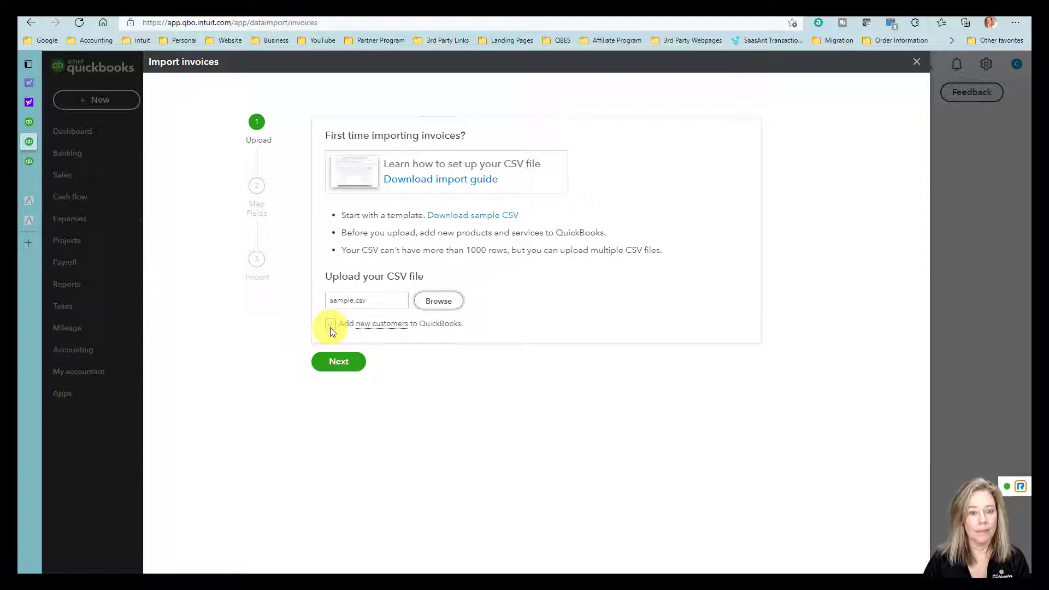
{"action": "left_click", "coordinate": [330, 323]}
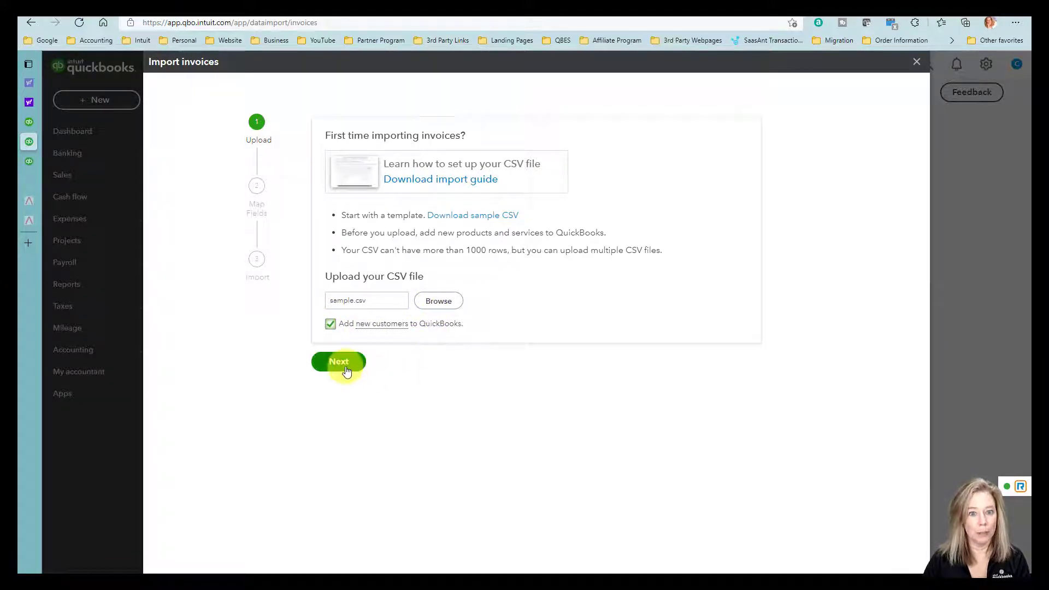
{"action": "left_click", "coordinate": [339, 361]}
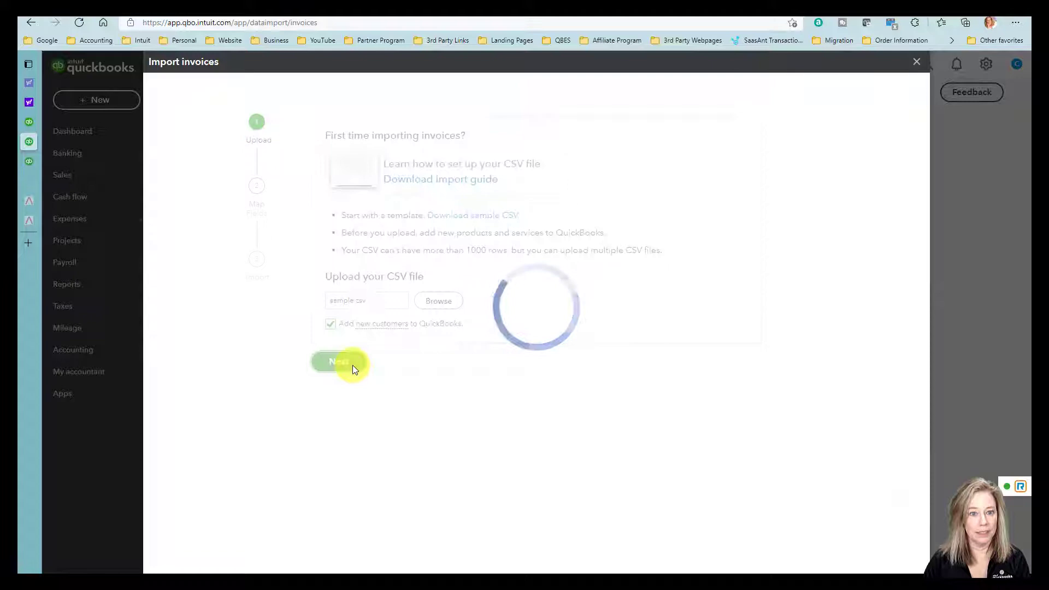
{"action": "left_click", "coordinate": [338, 361]}
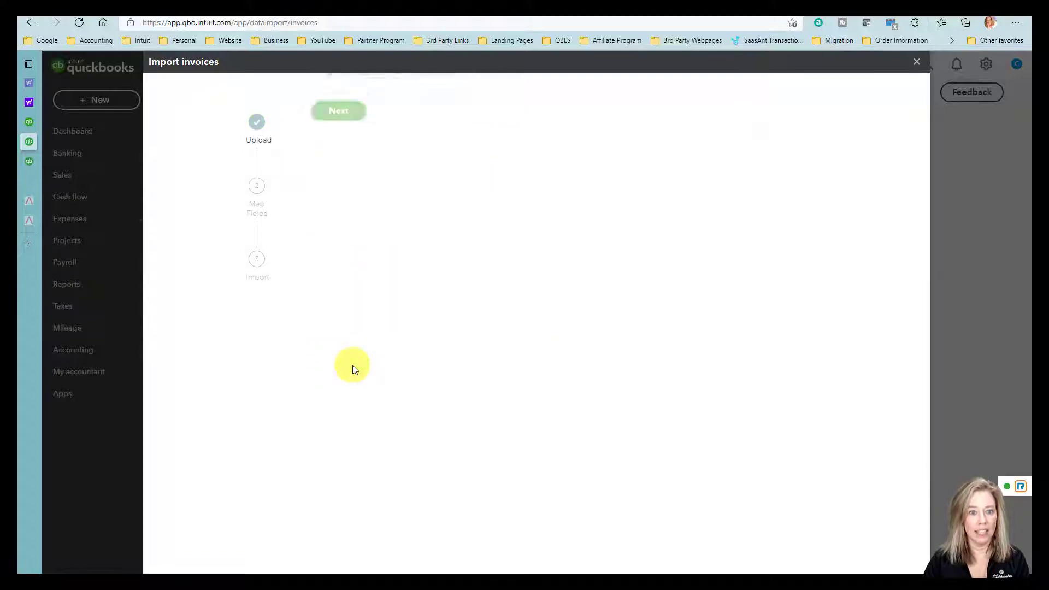
{"action": "left_click", "coordinate": [338, 110]}
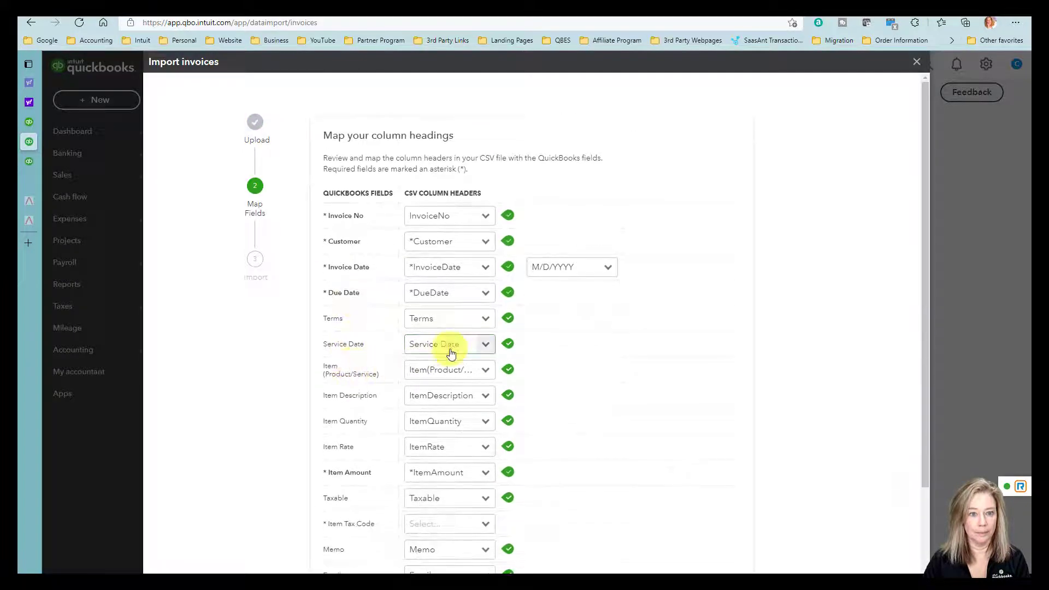
Step: Confirm the Invoice No and Taxable mappings, map Item Tax Code to *Item Tax Code, continue
{"action": "left_click", "coordinate": [485, 215]}
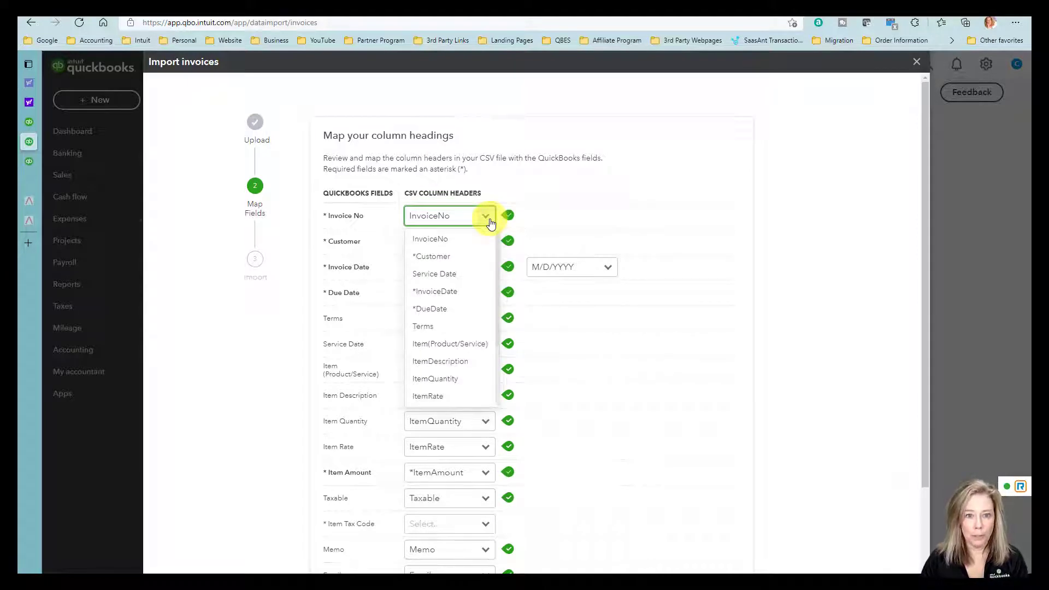
{"action": "left_click", "coordinate": [429, 238]}
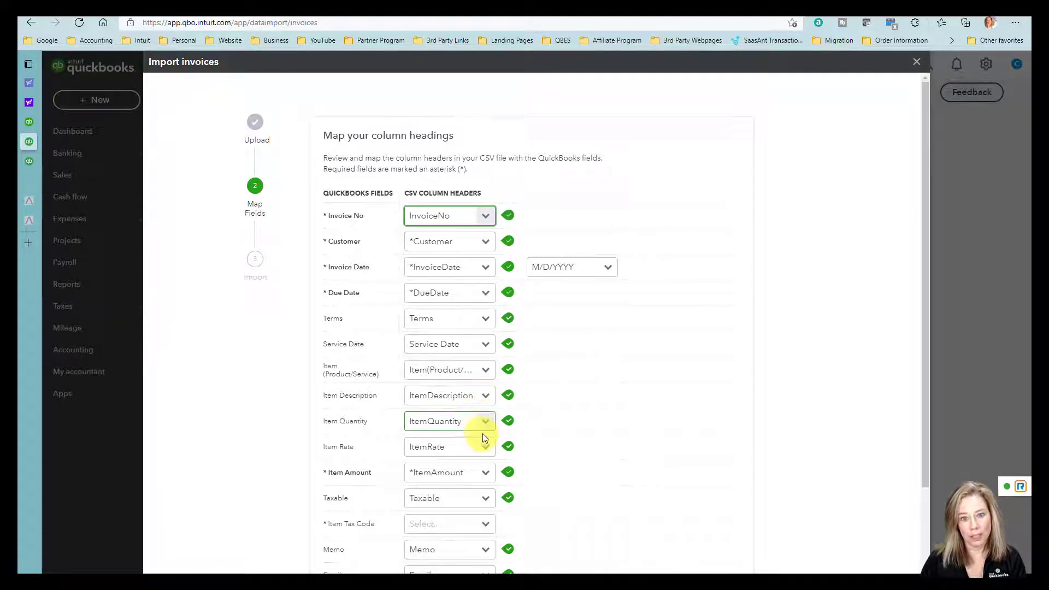
{"action": "scroll", "scroll_direction": "down", "scroll_amount": 3}
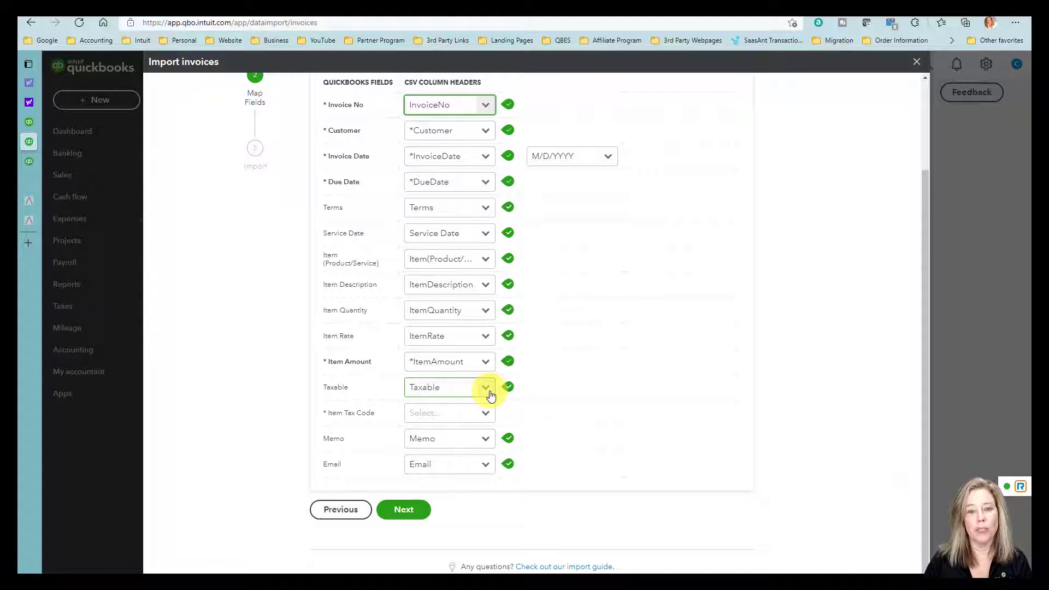
{"action": "left_click", "coordinate": [485, 387]}
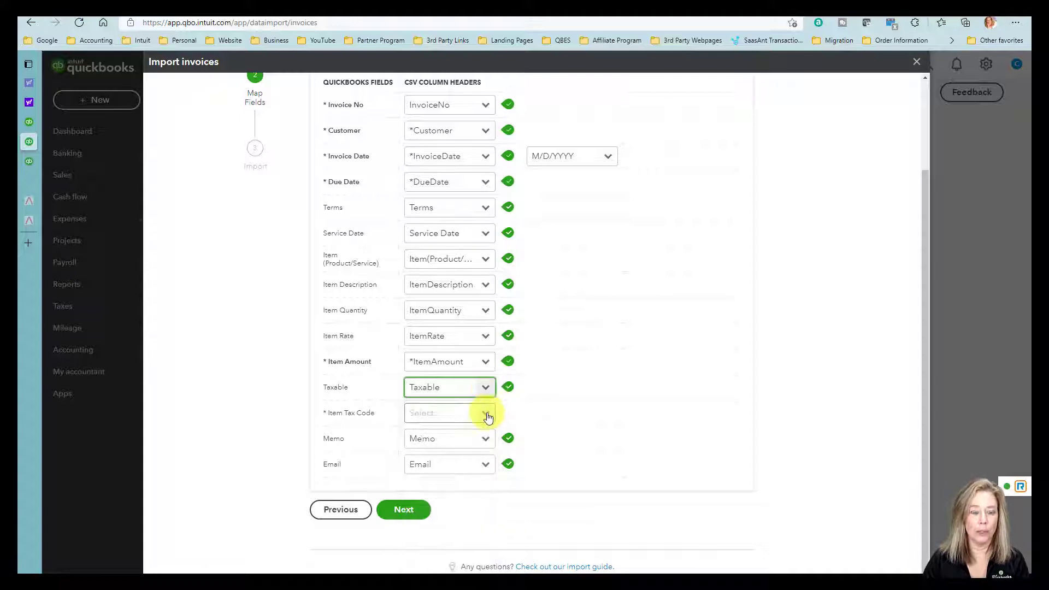
{"action": "left_click", "coordinate": [487, 412]}
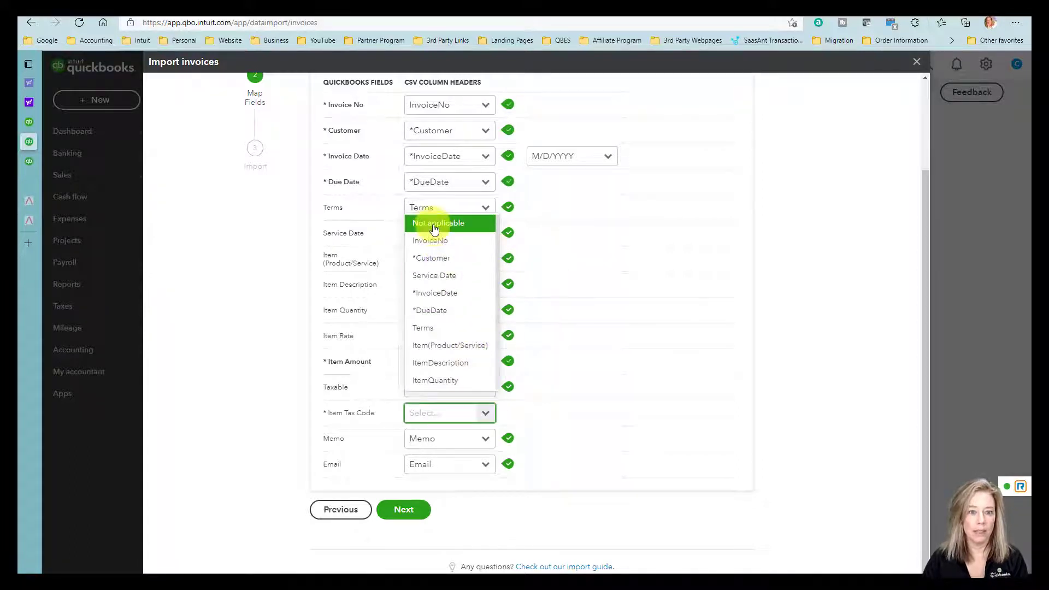
{"action": "mouse_move", "coordinate": [470, 303]}
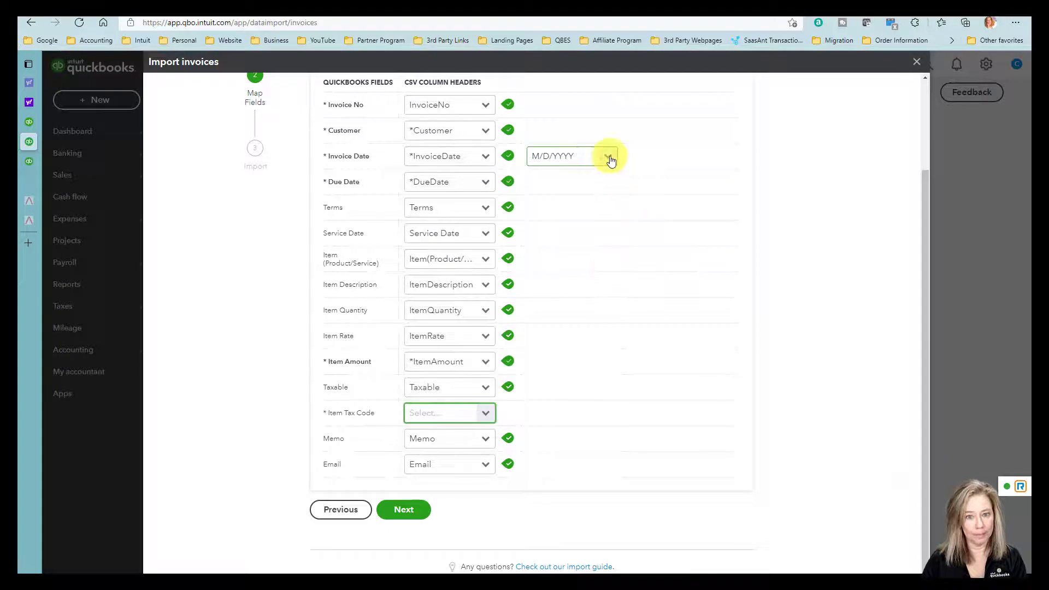
{"action": "left_click", "coordinate": [607, 155]}
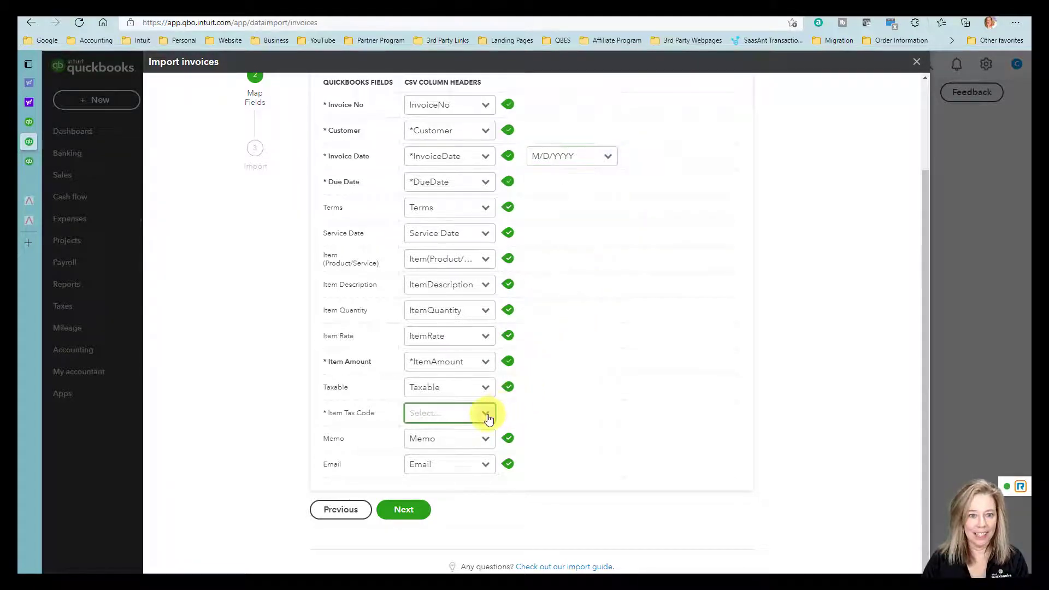
{"action": "left_click", "coordinate": [486, 413]}
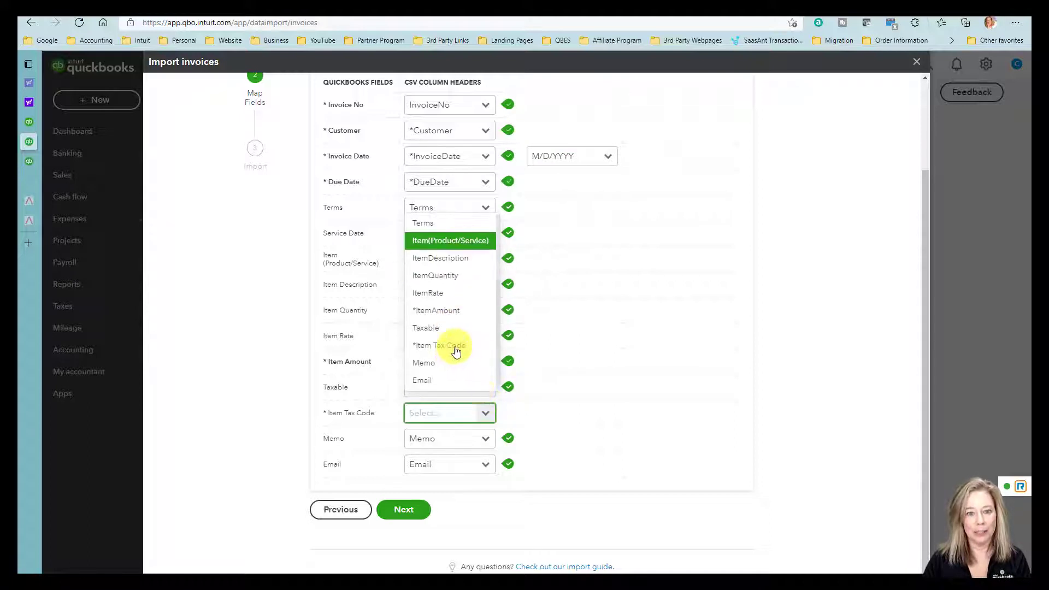
{"action": "left_click", "coordinate": [439, 345]}
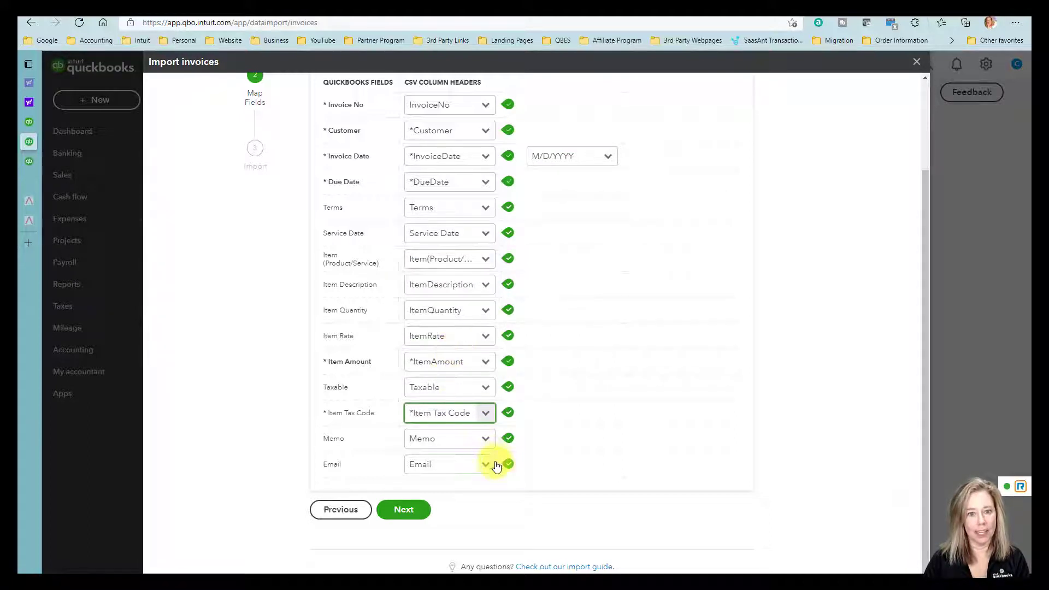
{"action": "left_click", "coordinate": [403, 509]}
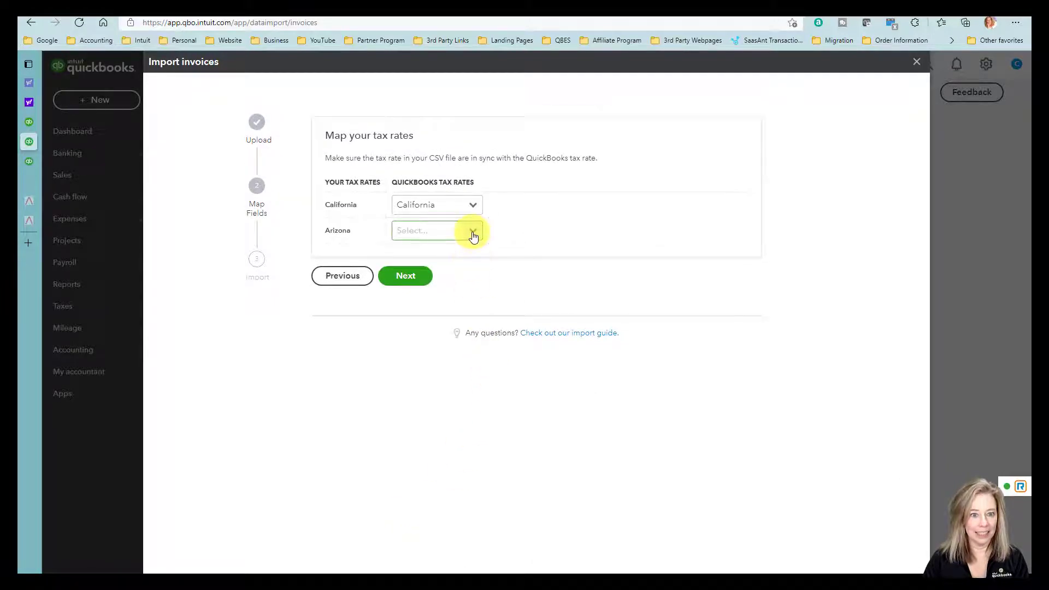
Step: Match the Arizona tax rate to Tucson and continue to the import summary
{"action": "left_click", "coordinate": [436, 230]}
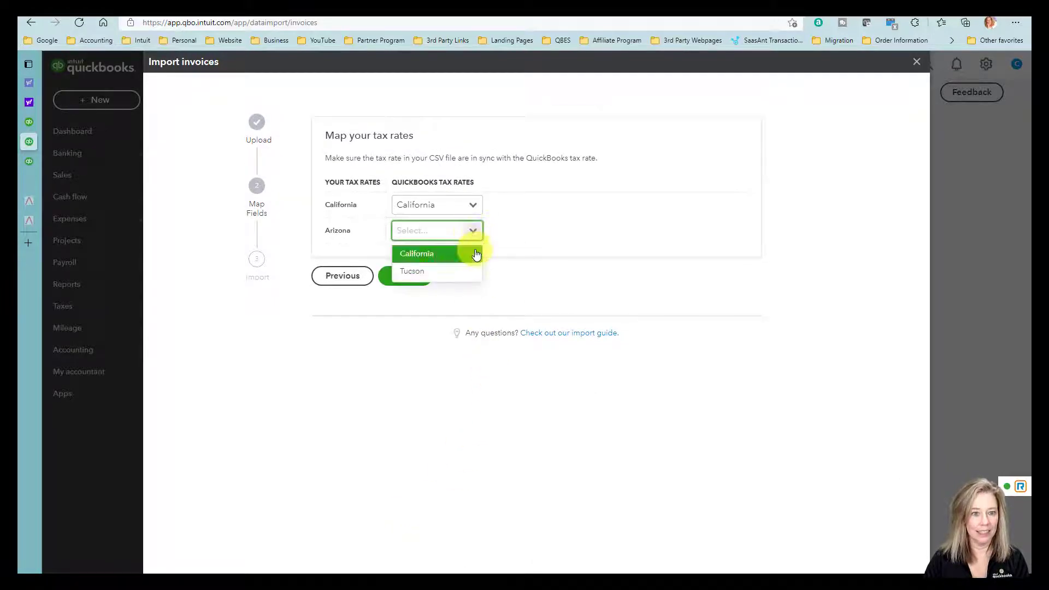
{"action": "mouse_move", "coordinate": [412, 270]}
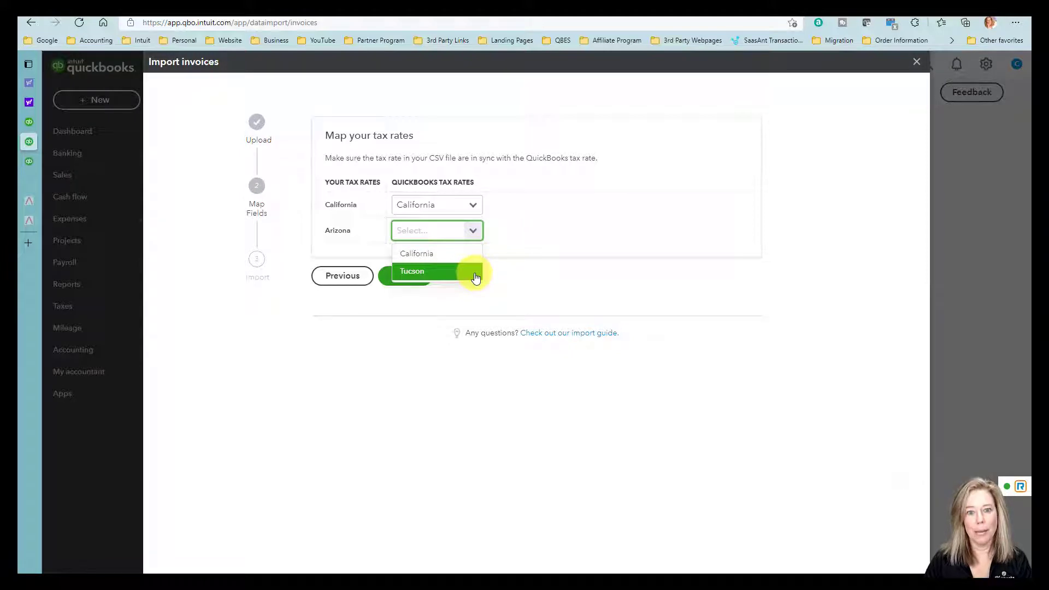
{"action": "left_click", "coordinate": [411, 271]}
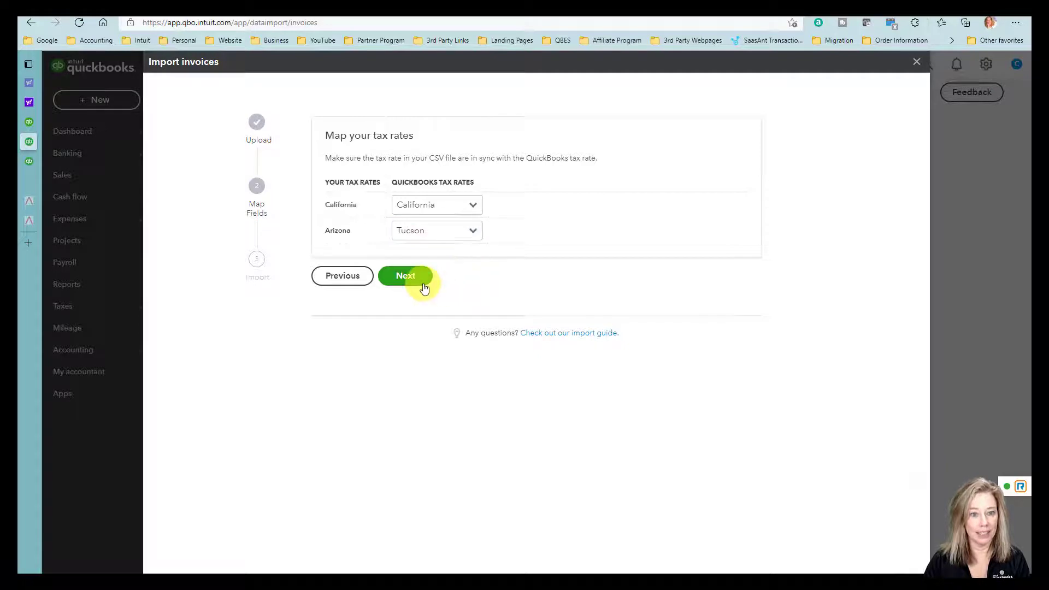
{"action": "left_click", "coordinate": [405, 275]}
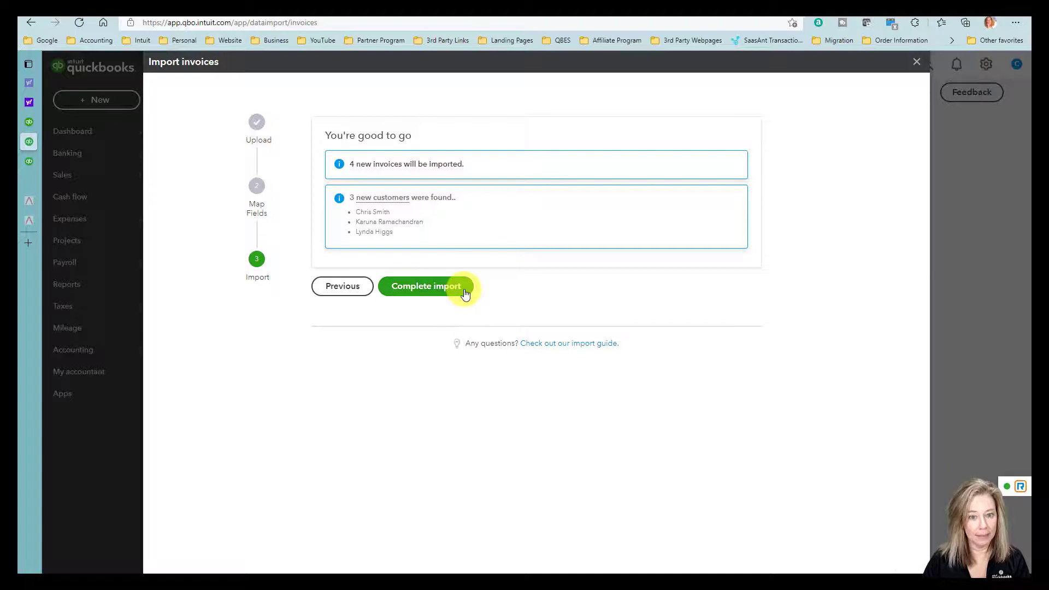
Step: Start the import of the 4 invoices with Complete import
{"action": "left_click", "coordinate": [426, 286]}
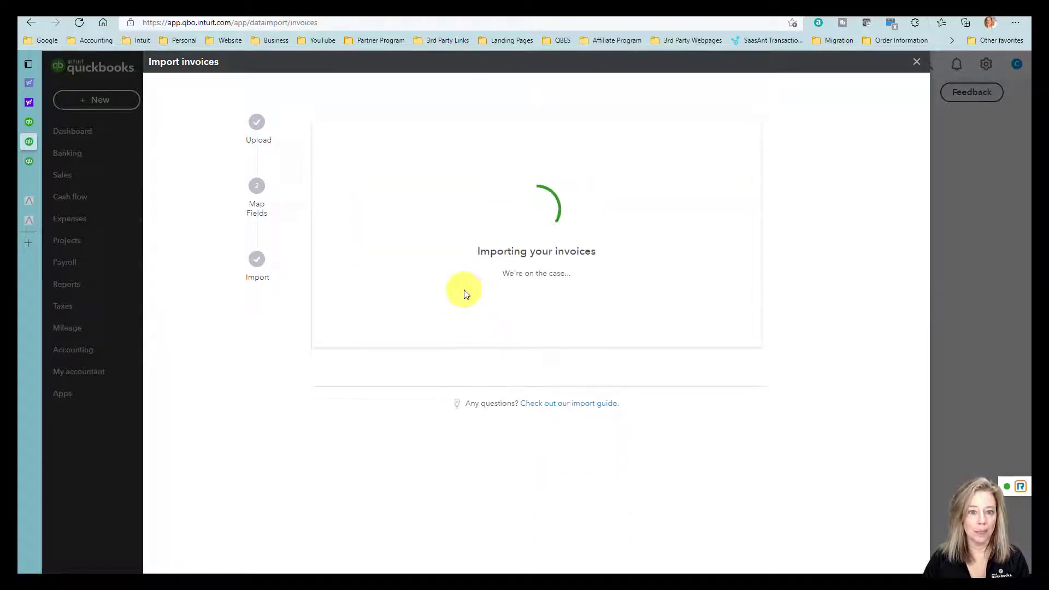
{"action": "mouse_move", "coordinate": [564, 317]}
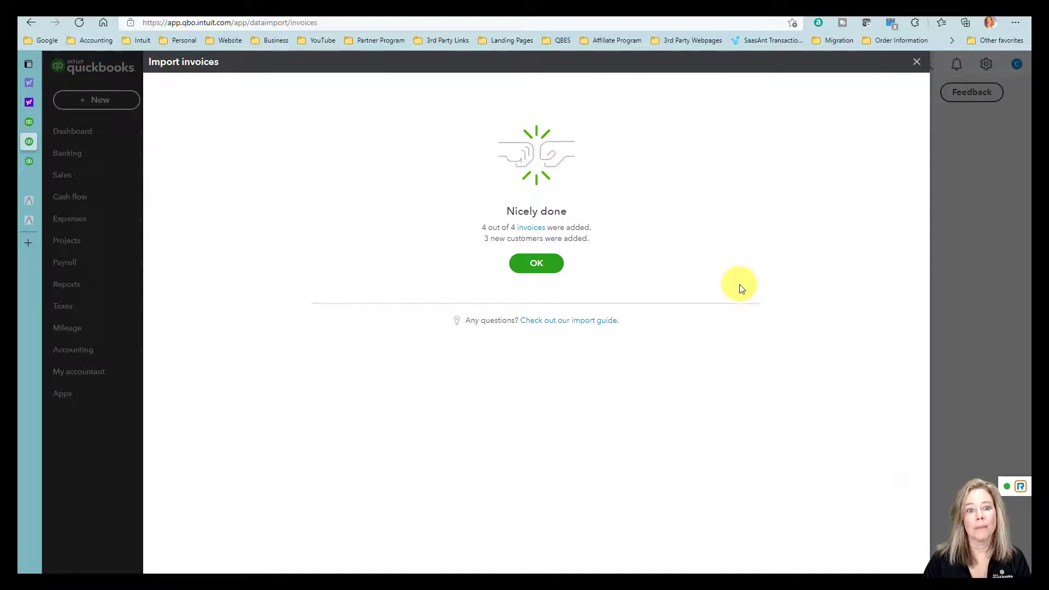
Step: Dismiss the import confirmation and open the All Sales transaction list
{"action": "left_click", "coordinate": [535, 262]}
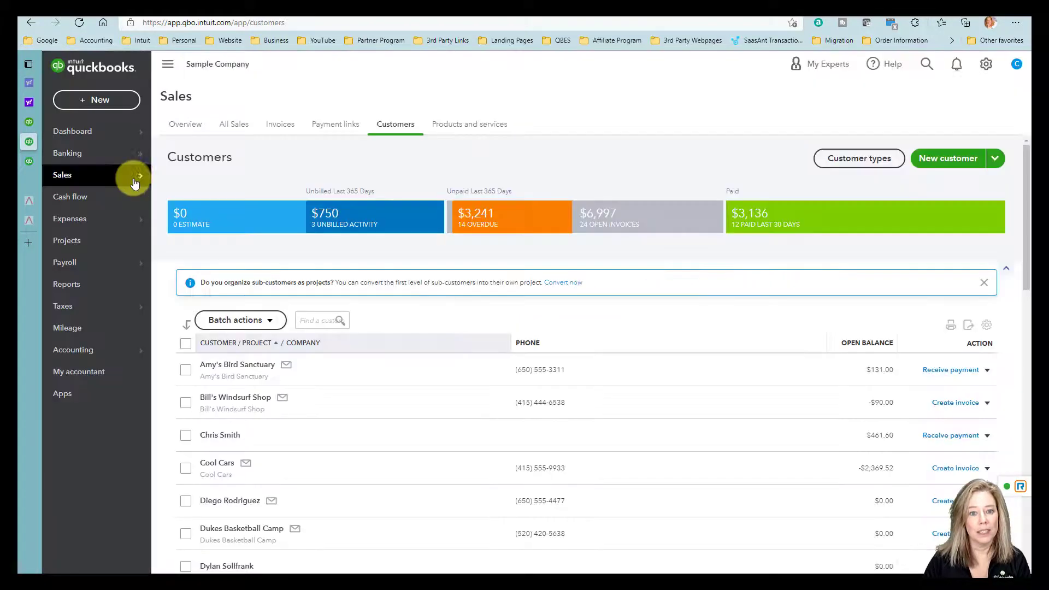
{"action": "mouse_move", "coordinate": [83, 181]}
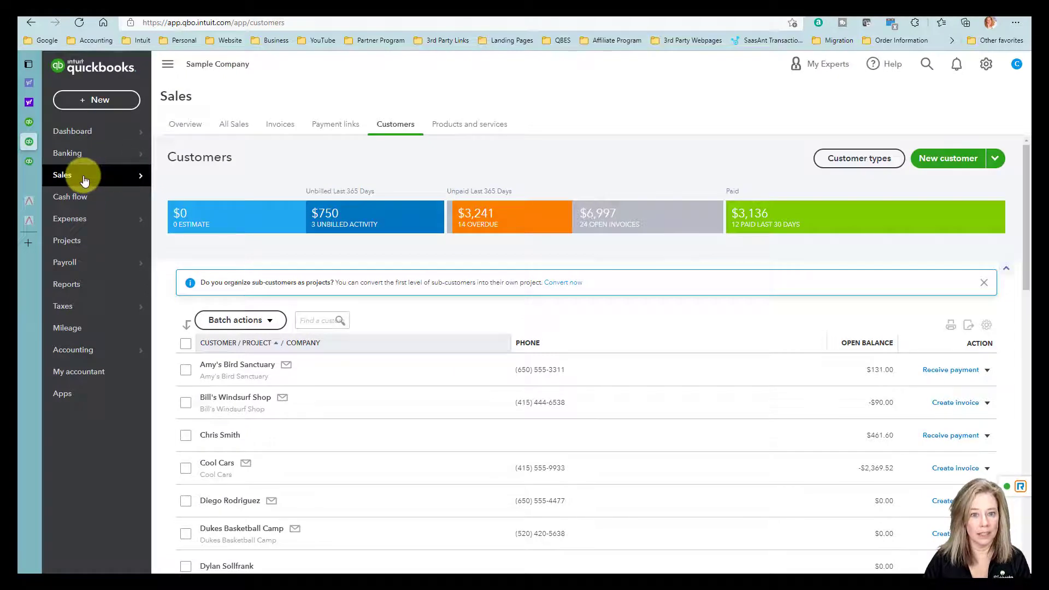
{"action": "mouse_move", "coordinate": [224, 130]}
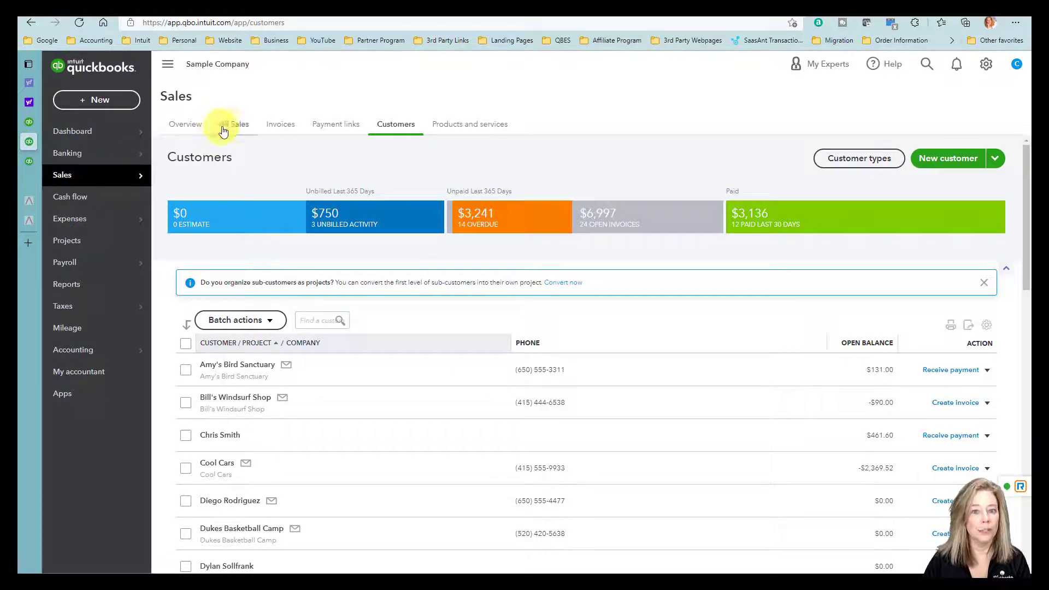
{"action": "left_click", "coordinate": [234, 124]}
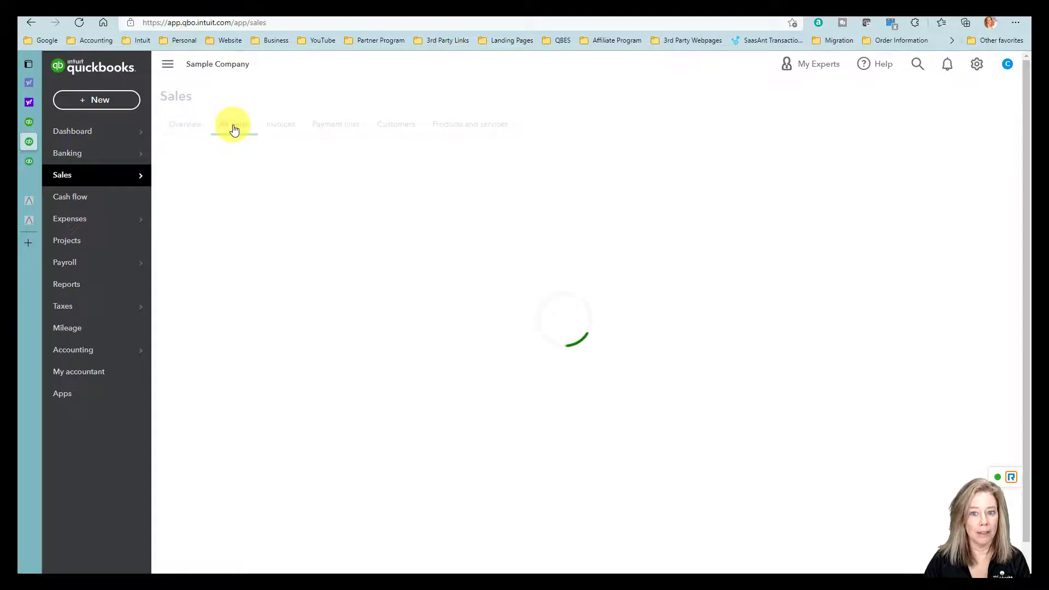
{"action": "left_click", "coordinate": [234, 123]}
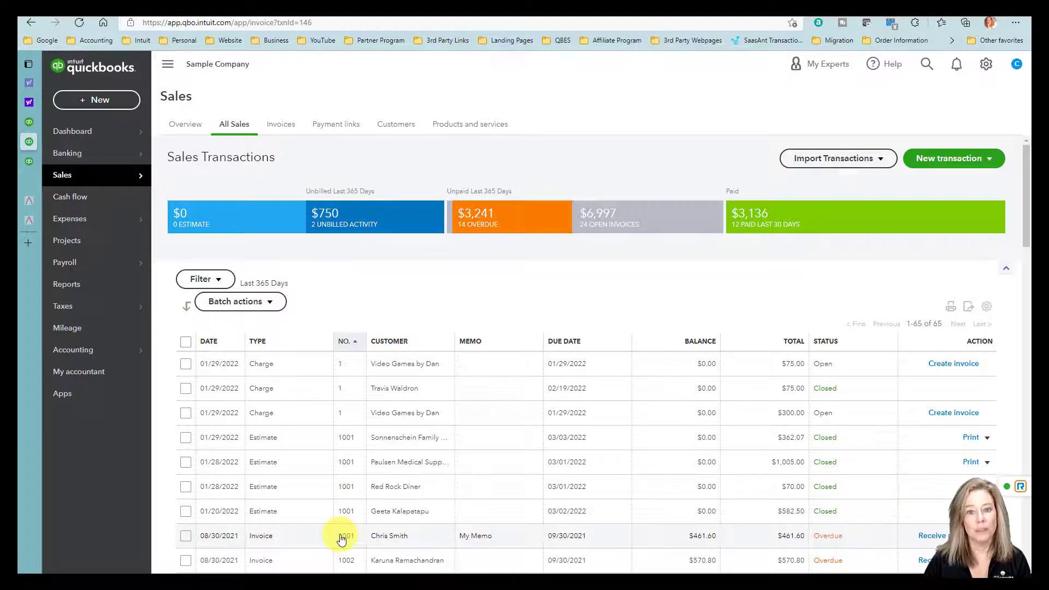
{"action": "left_click", "coordinate": [342, 536]}
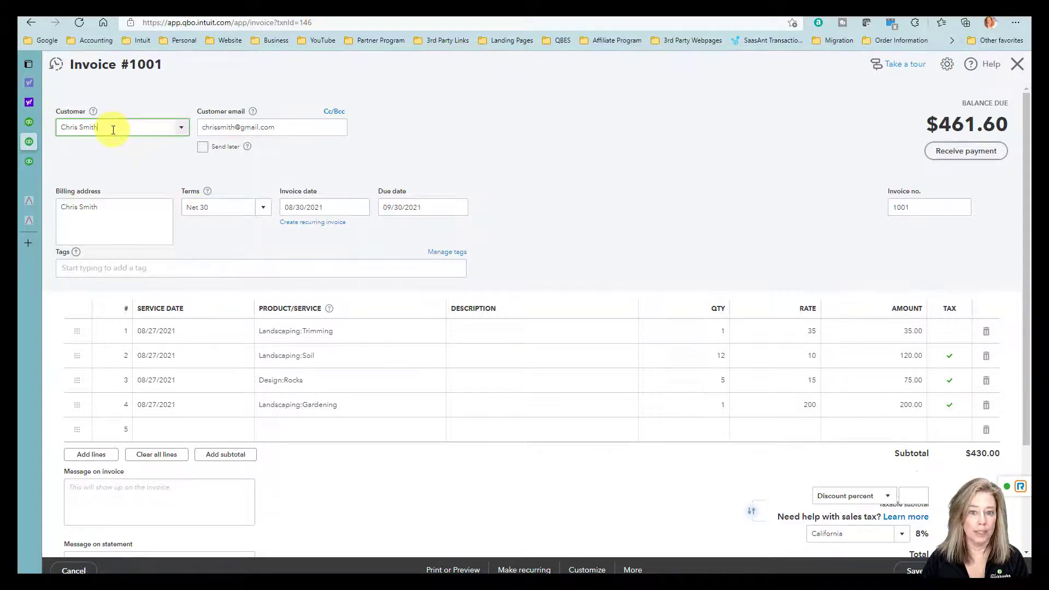
{"action": "mouse_move", "coordinate": [166, 67]}
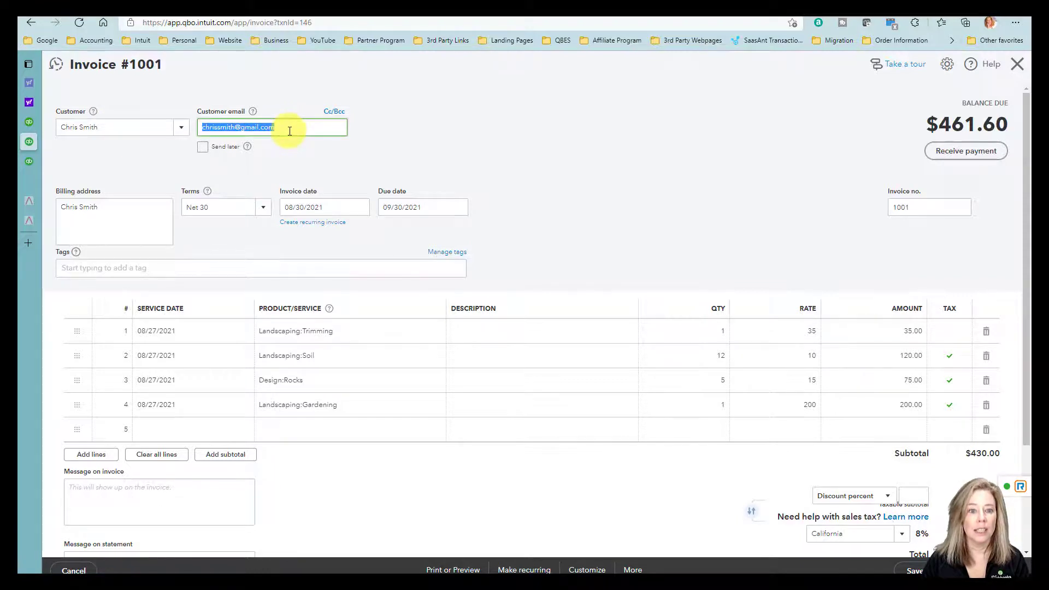
{"action": "mouse_move", "coordinate": [114, 220]}
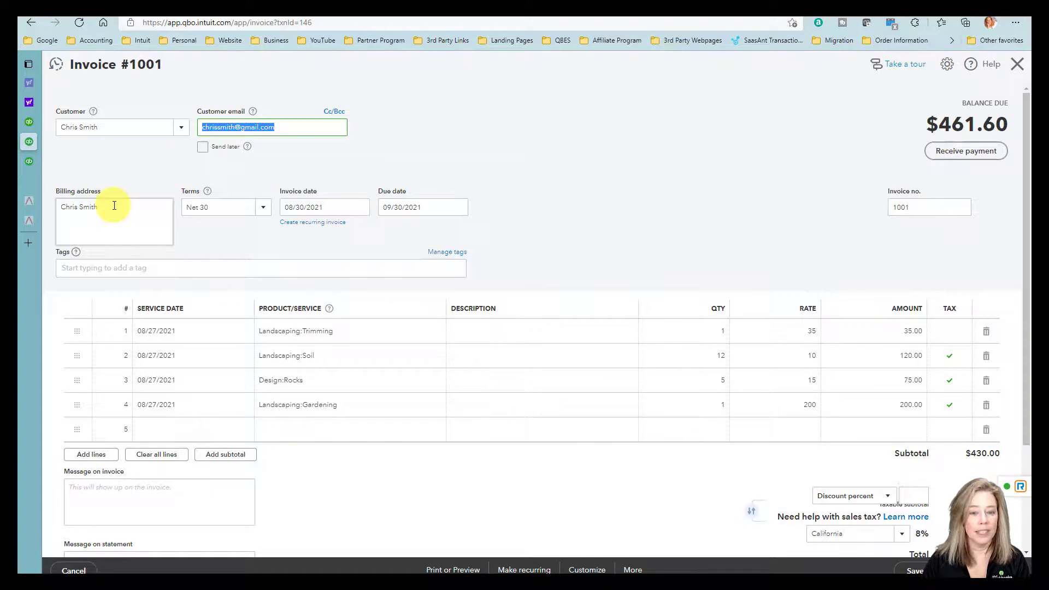
{"action": "left_click", "coordinate": [114, 221]}
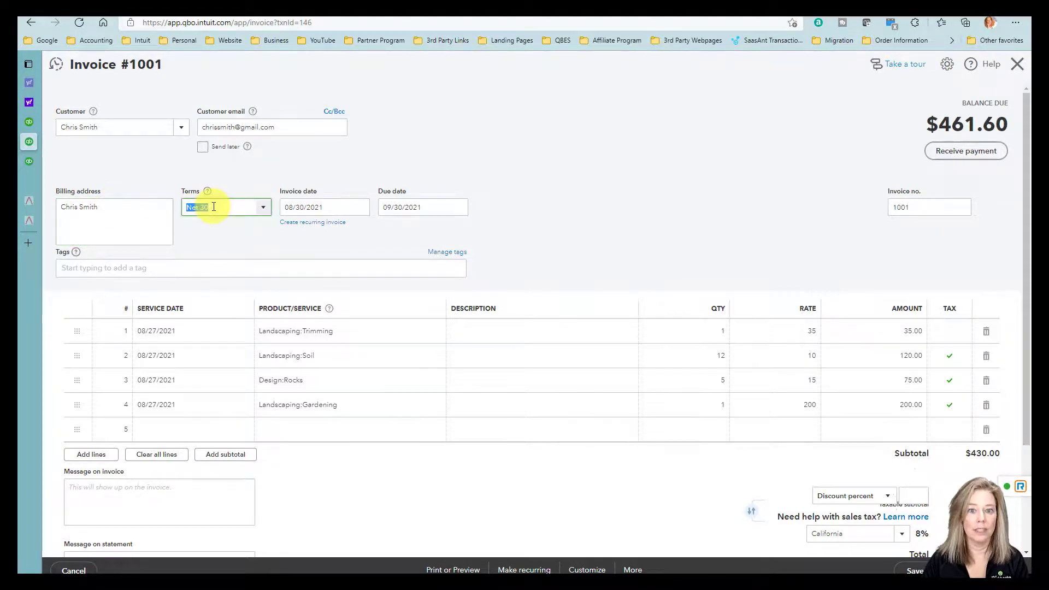
{"action": "left_click", "coordinate": [325, 206]}
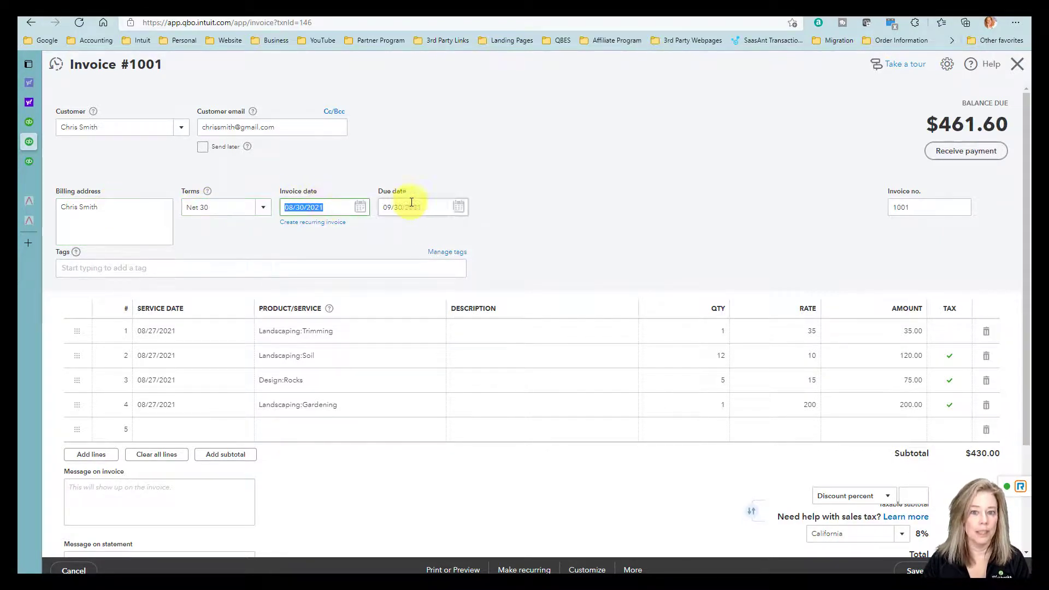
{"action": "left_click", "coordinate": [414, 206]}
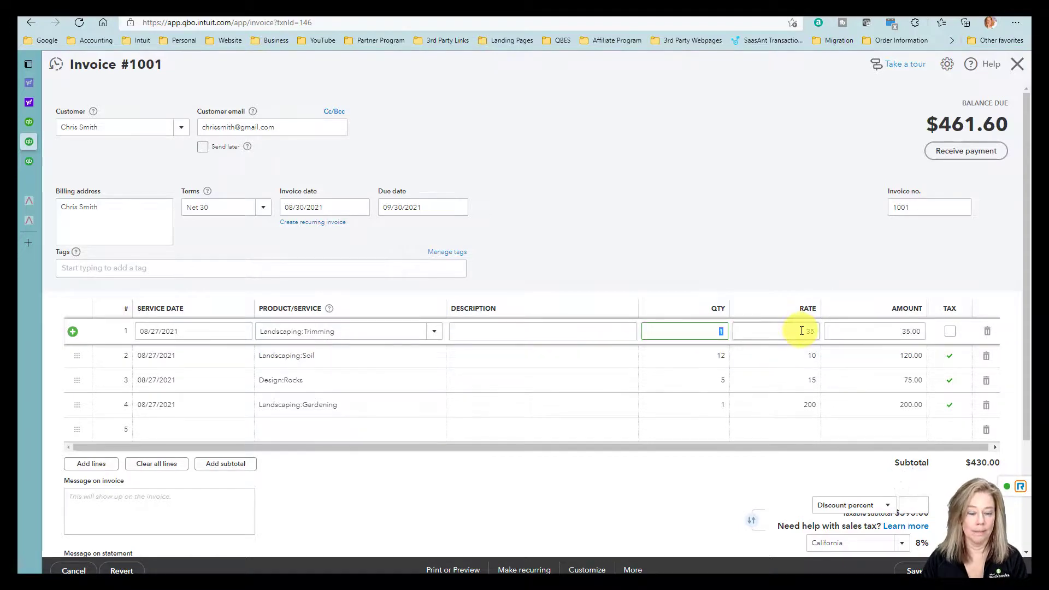
{"action": "left_click", "coordinate": [873, 330]}
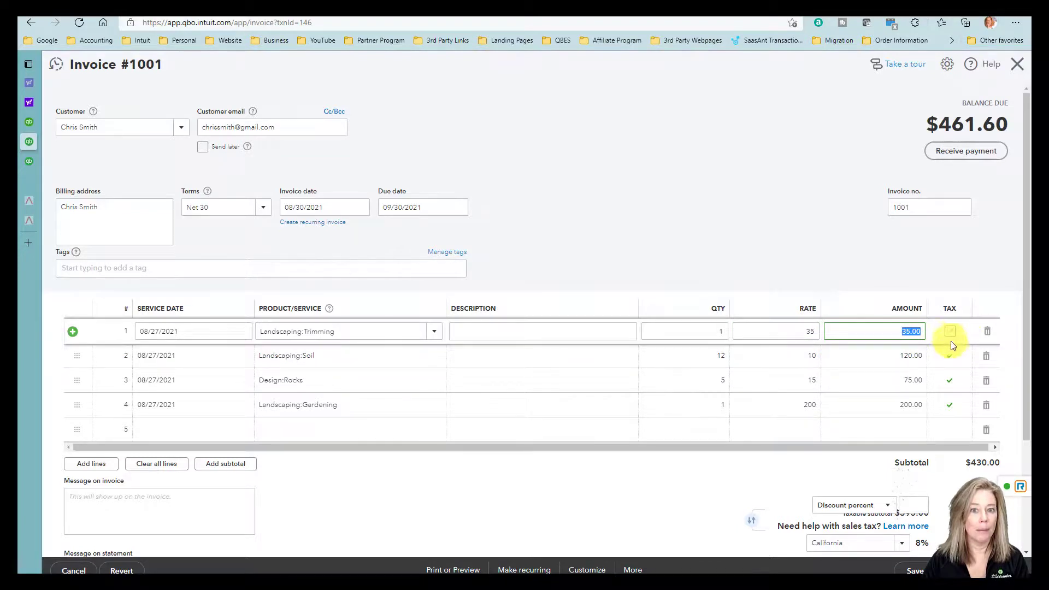
{"action": "left_click", "coordinate": [948, 331]}
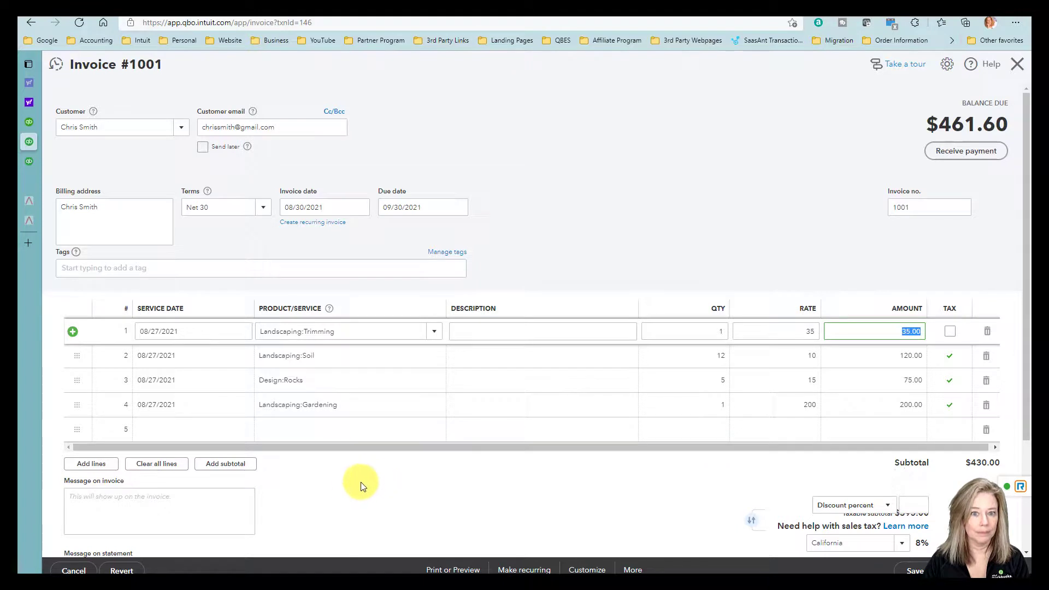
{"action": "scroll", "scroll_direction": "down", "scroll_amount": 3}
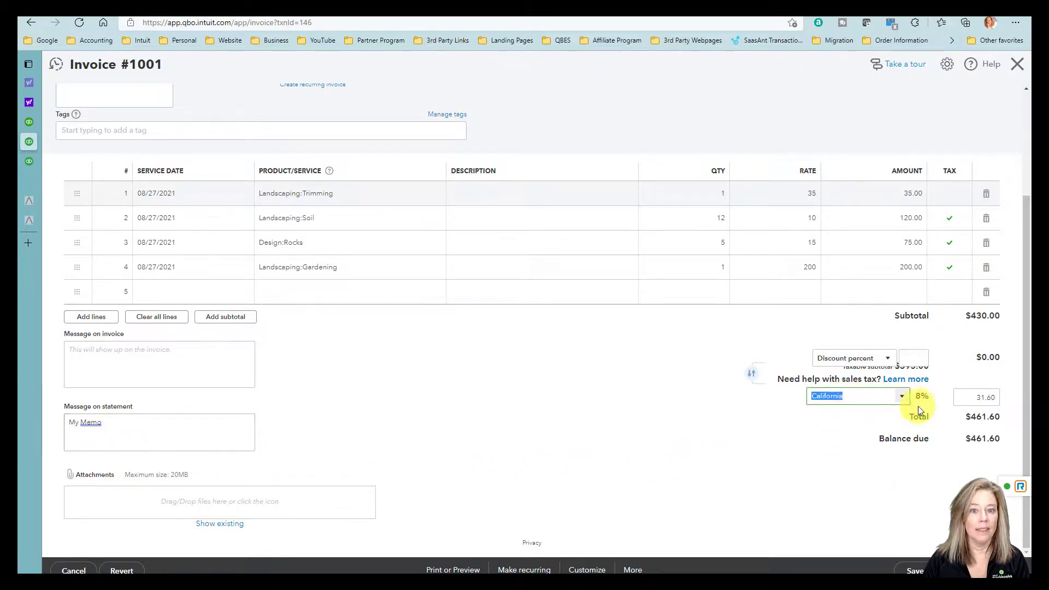
{"action": "mouse_move", "coordinate": [976, 396]}
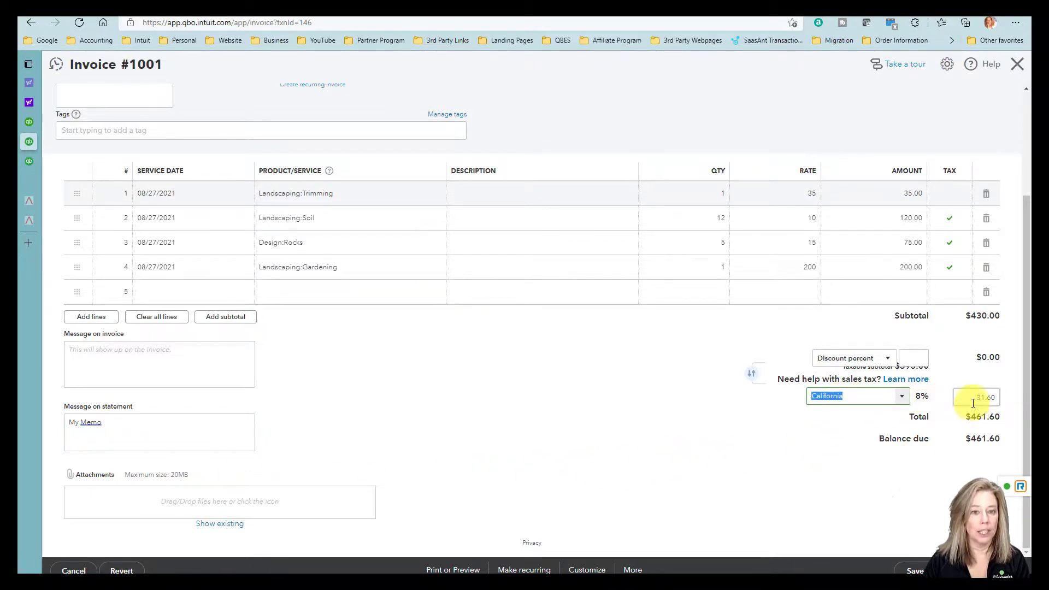